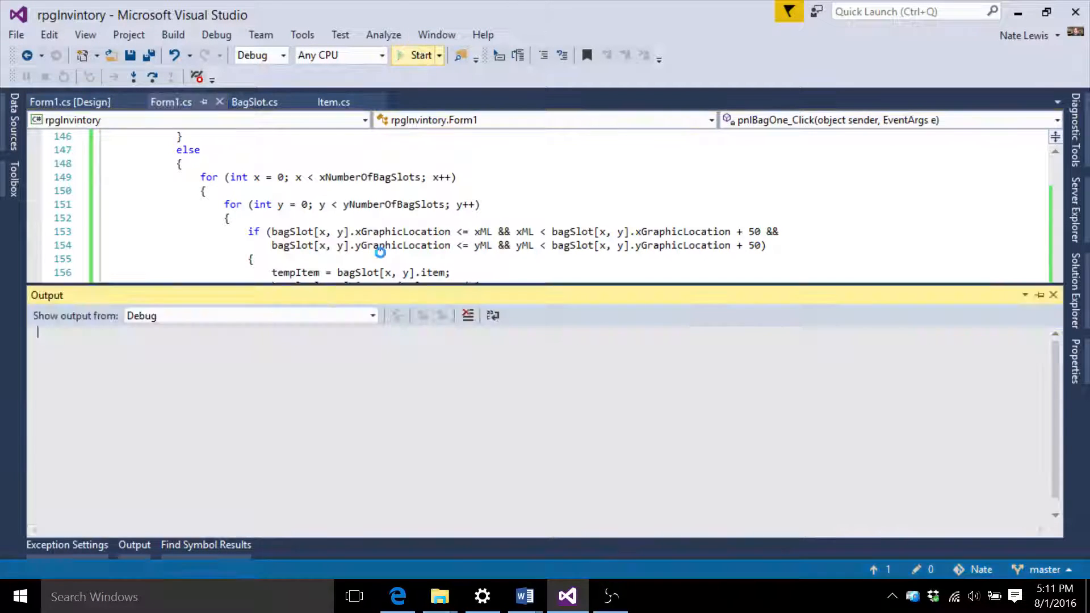
Step: Build and run the rpgInvintory project to show the bag and Loot form
{"action": "left_click", "coordinate": [419, 55]}
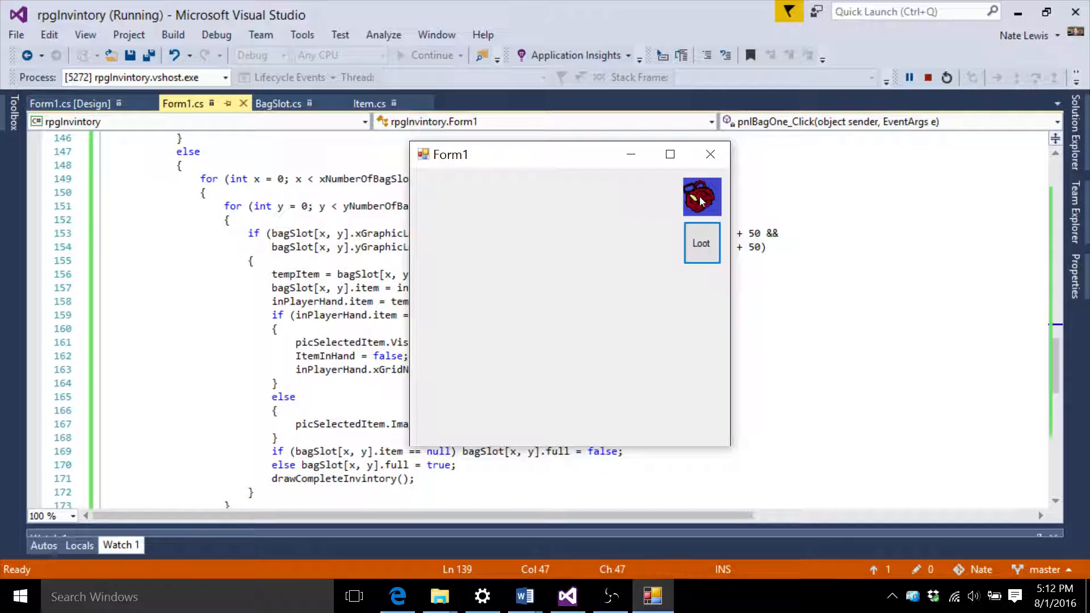
Step: Open the bag grid, loot armour, swords, shields and a potion, and rearrange items
{"action": "left_click", "coordinate": [701, 196]}
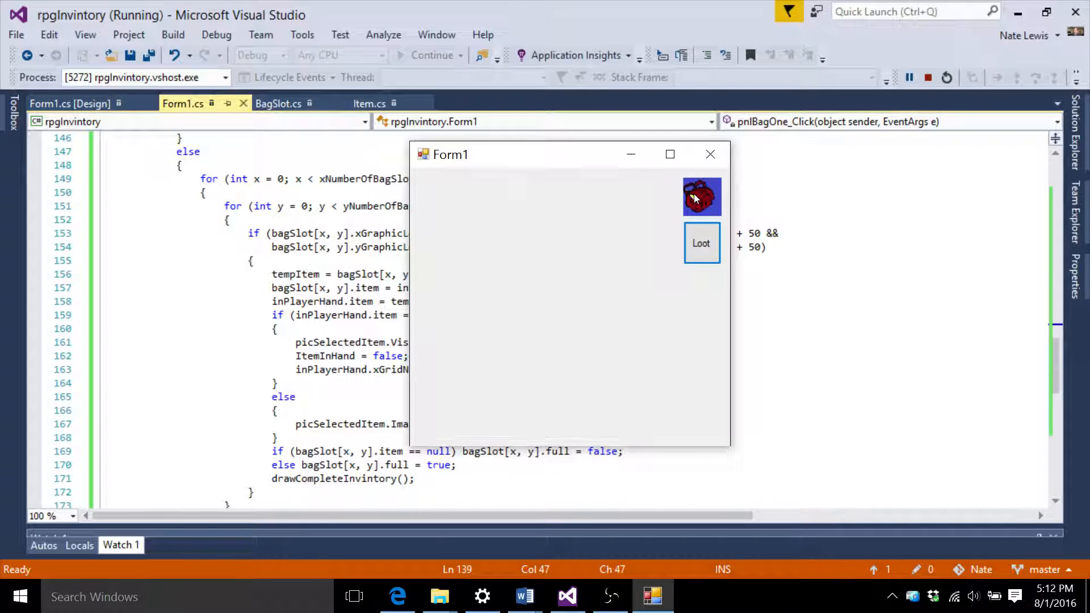
{"action": "left_click", "coordinate": [702, 242]}
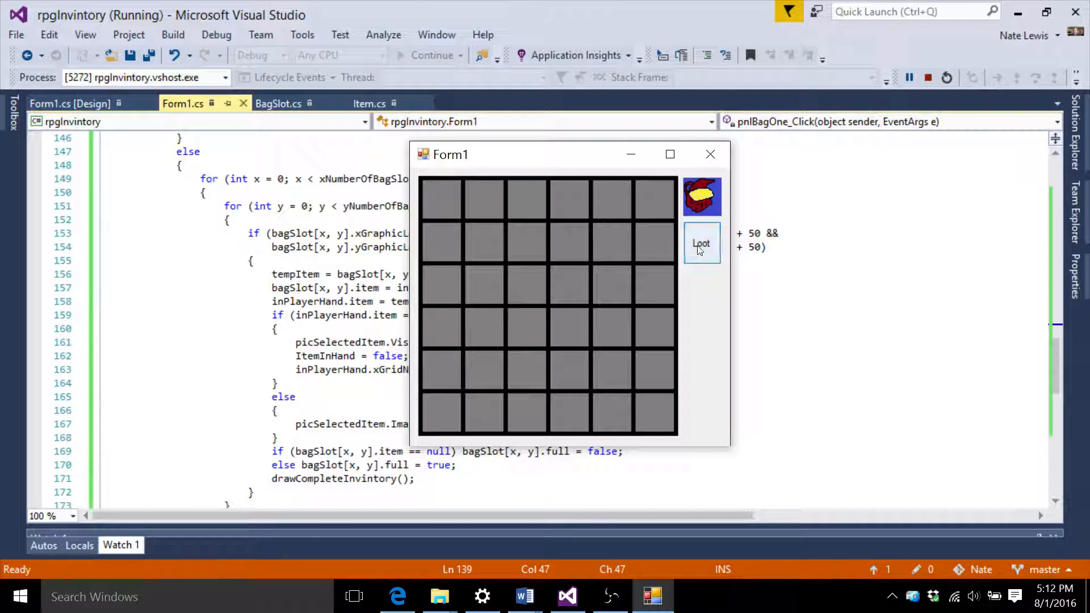
{"action": "left_click", "coordinate": [702, 243]}
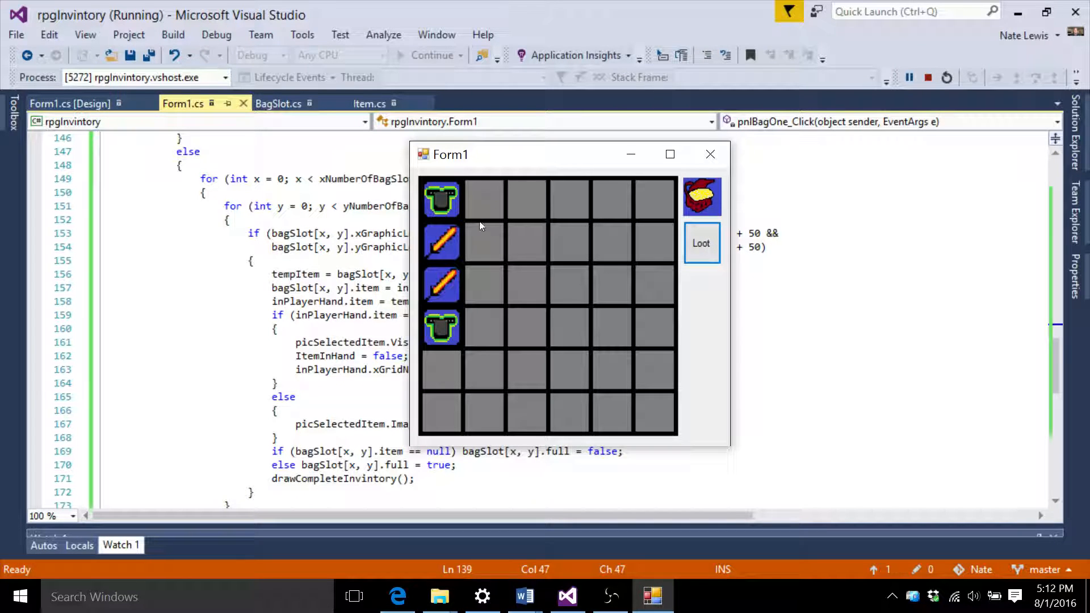
{"action": "left_click", "coordinate": [702, 197]}
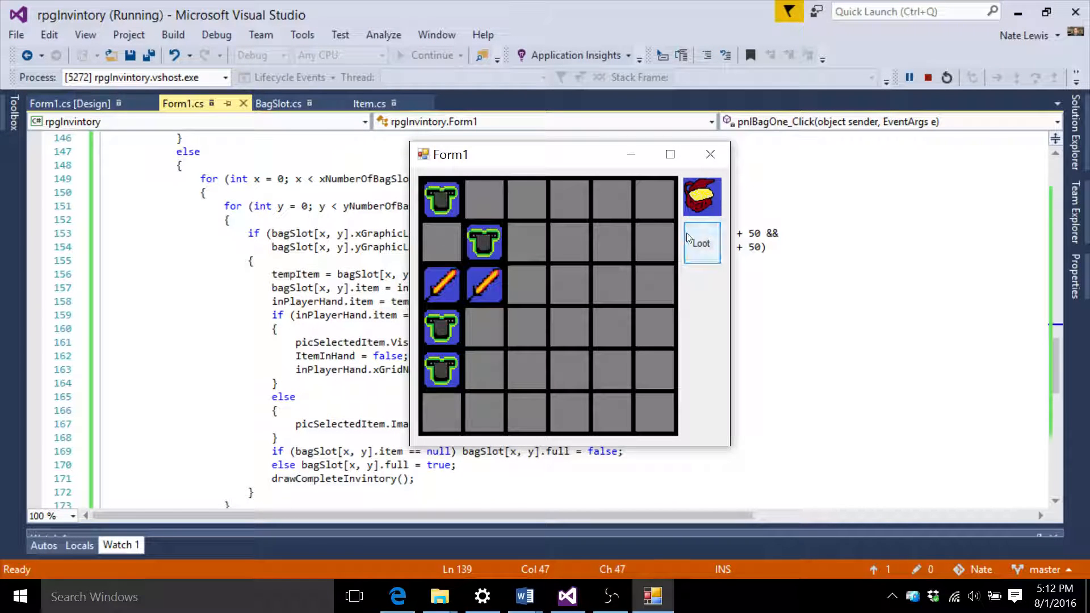
{"action": "left_click", "coordinate": [701, 243]}
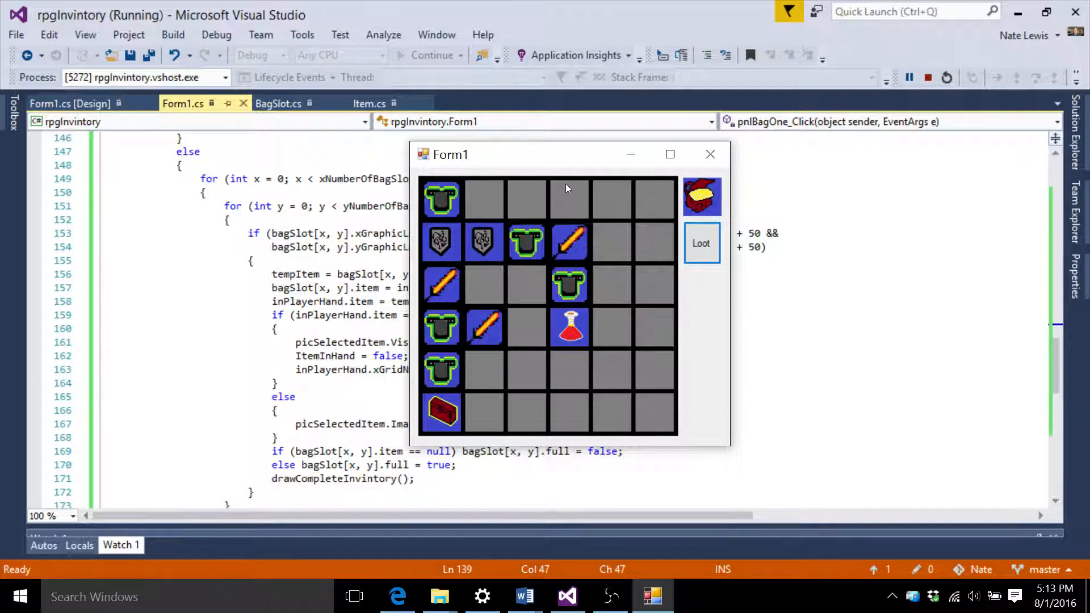
Step: Move the running app aside and show the Form1.cs [Design] view
{"action": "left_click_drag", "start_coordinate": [449, 155], "coordinate": [566, 231]}
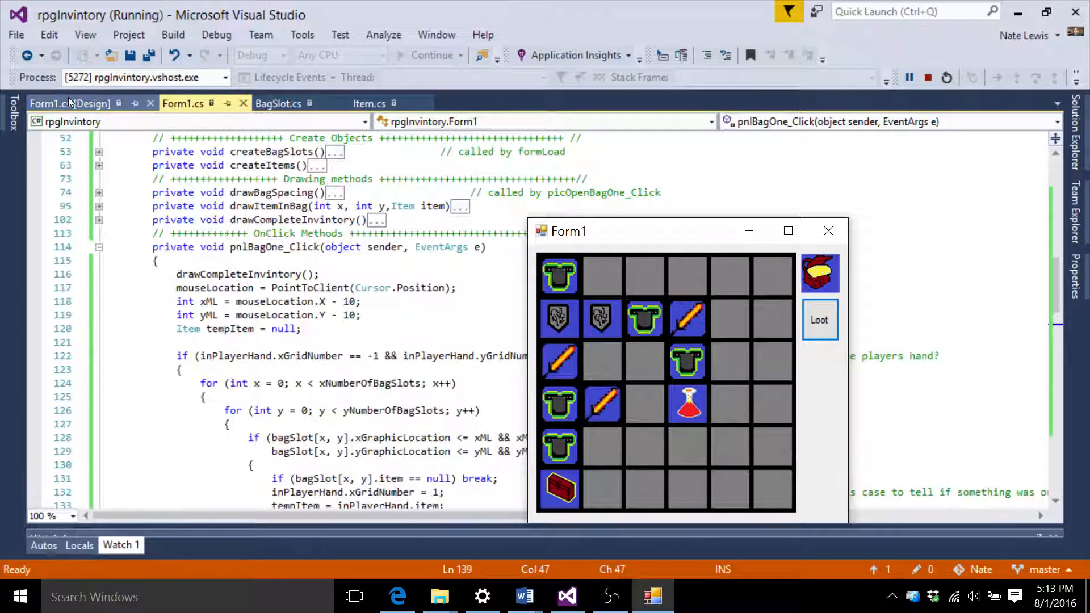
{"action": "left_click", "coordinate": [70, 103]}
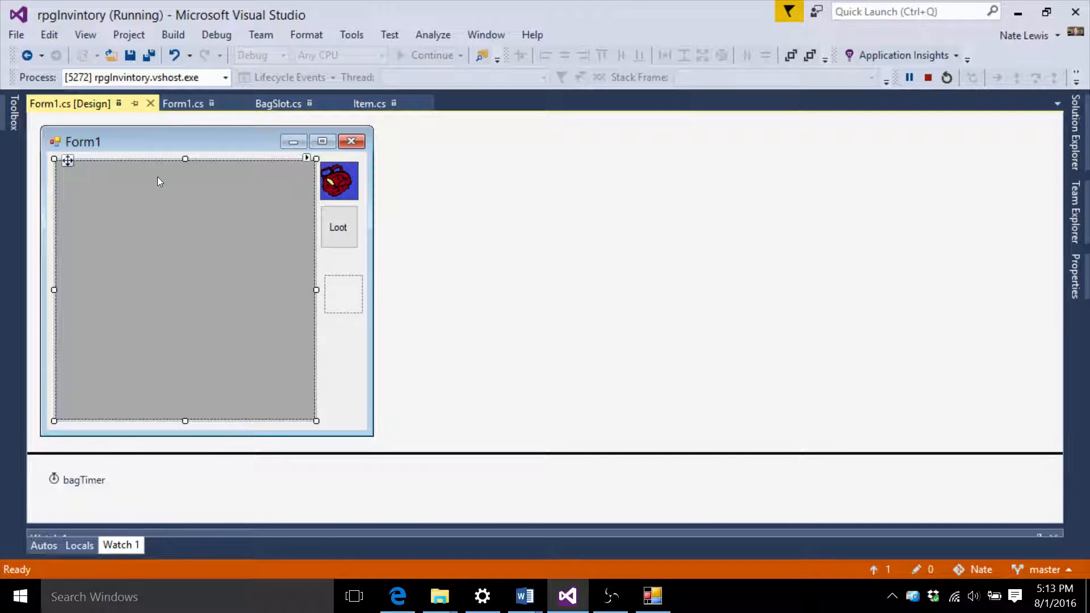
{"action": "mouse_move", "coordinate": [96, 187]}
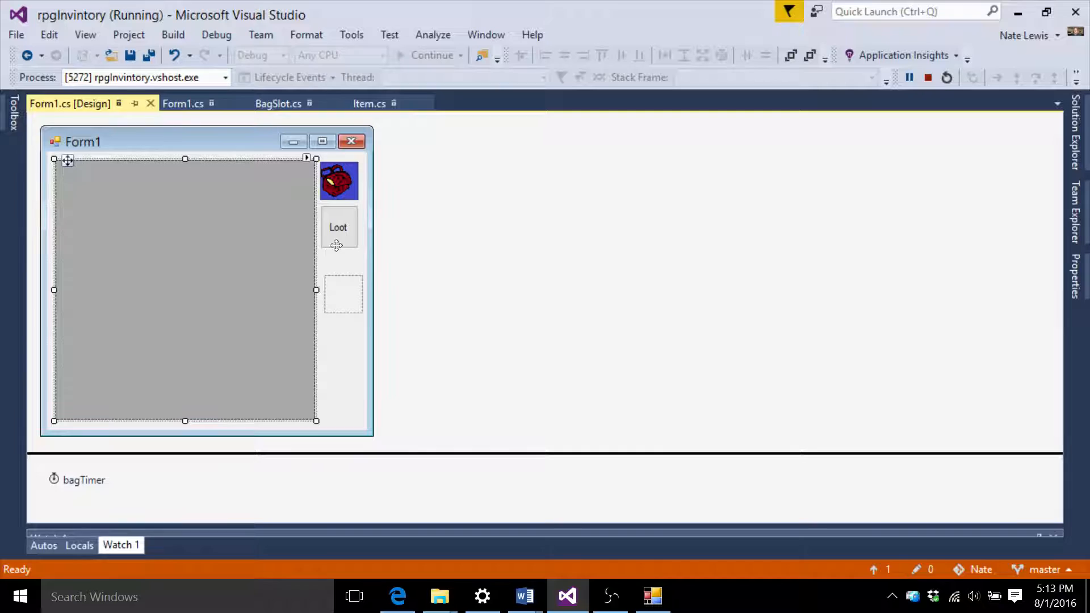
{"action": "mouse_move", "coordinate": [356, 287]}
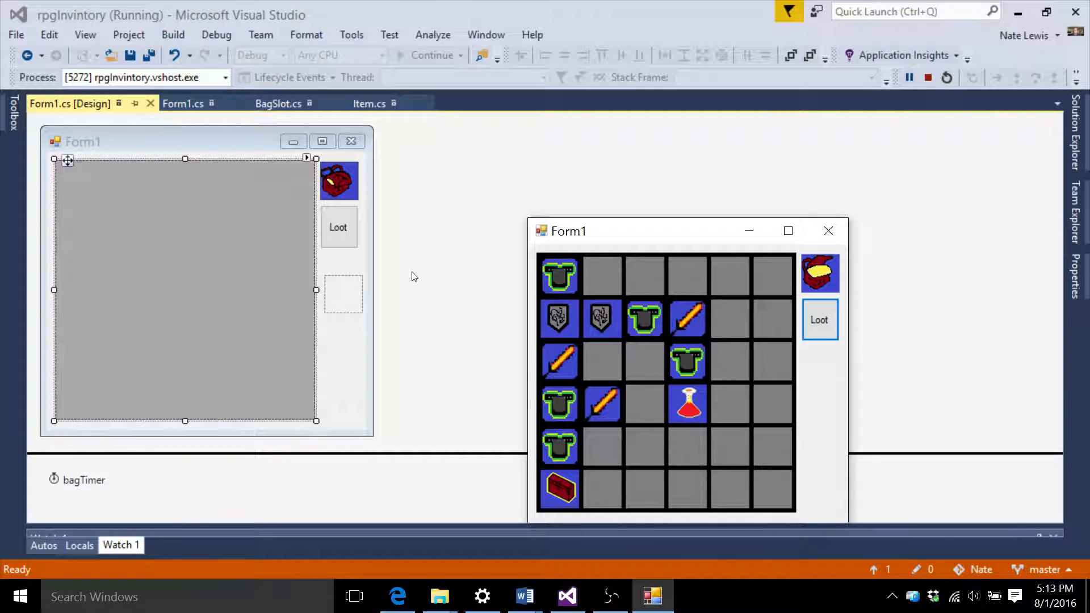
{"action": "mouse_move", "coordinate": [278, 103]}
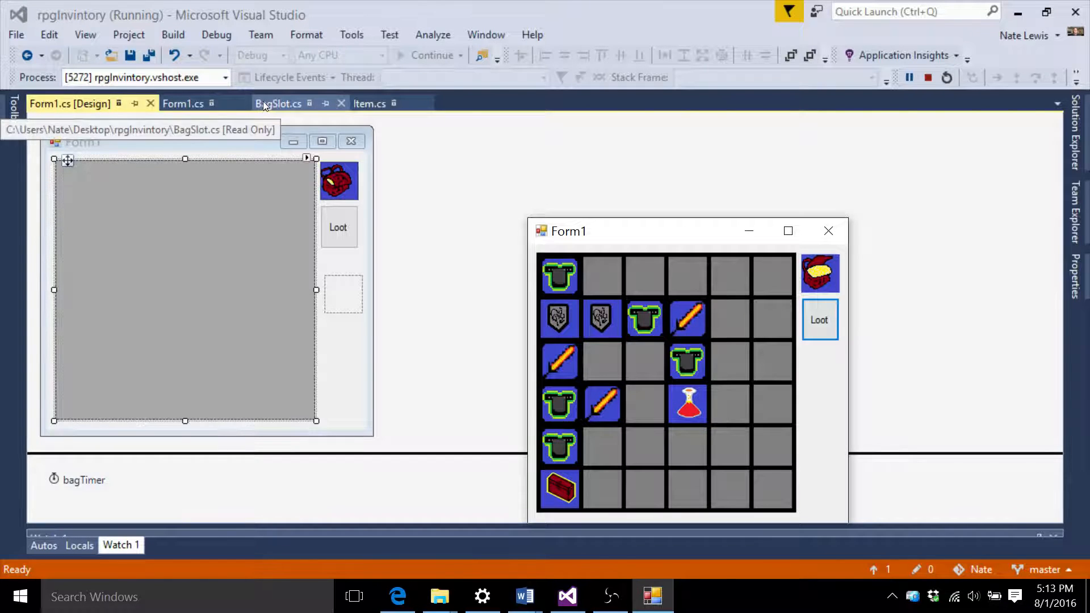
Step: Highlight BagSlot.cs's grid and graphic-location fields, then place armour in a top-row slot
{"action": "left_click", "coordinate": [278, 103]}
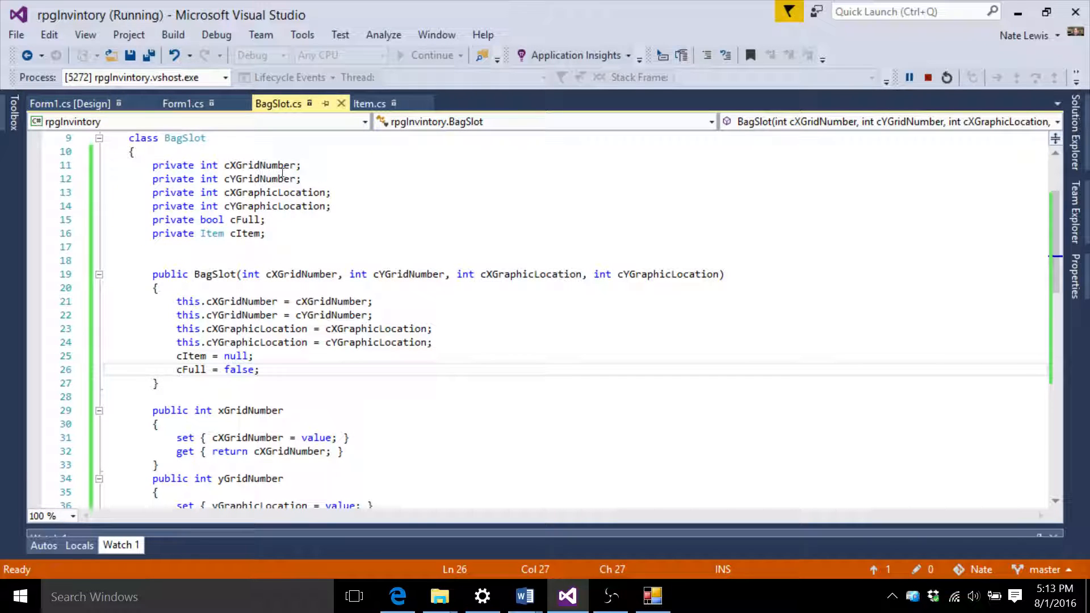
{"action": "left_click", "coordinate": [300, 165]}
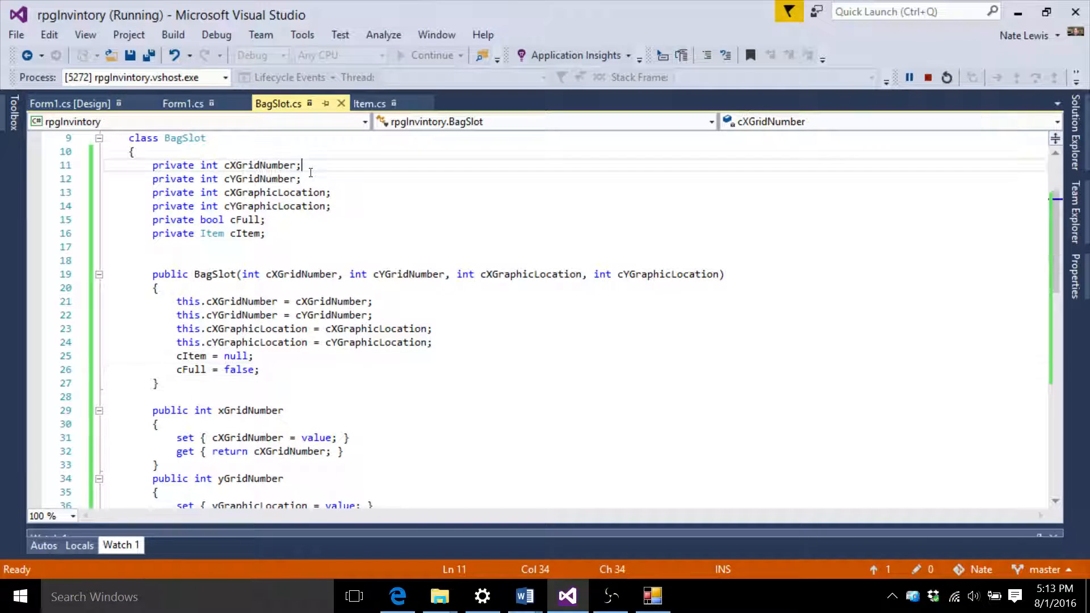
{"action": "left_click", "coordinate": [302, 179]}
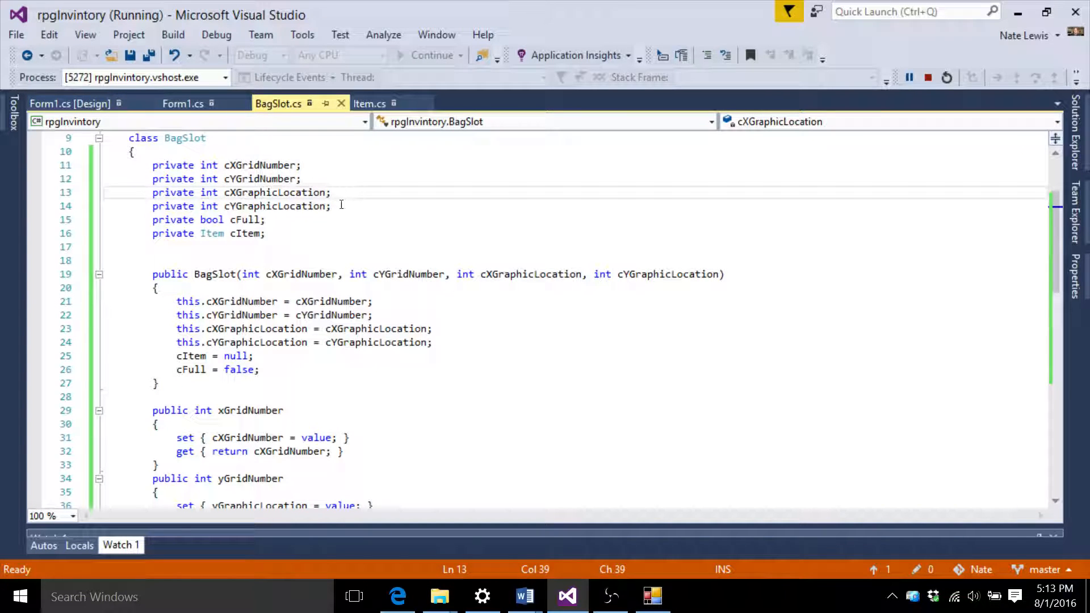
{"action": "left_click", "coordinate": [332, 206]}
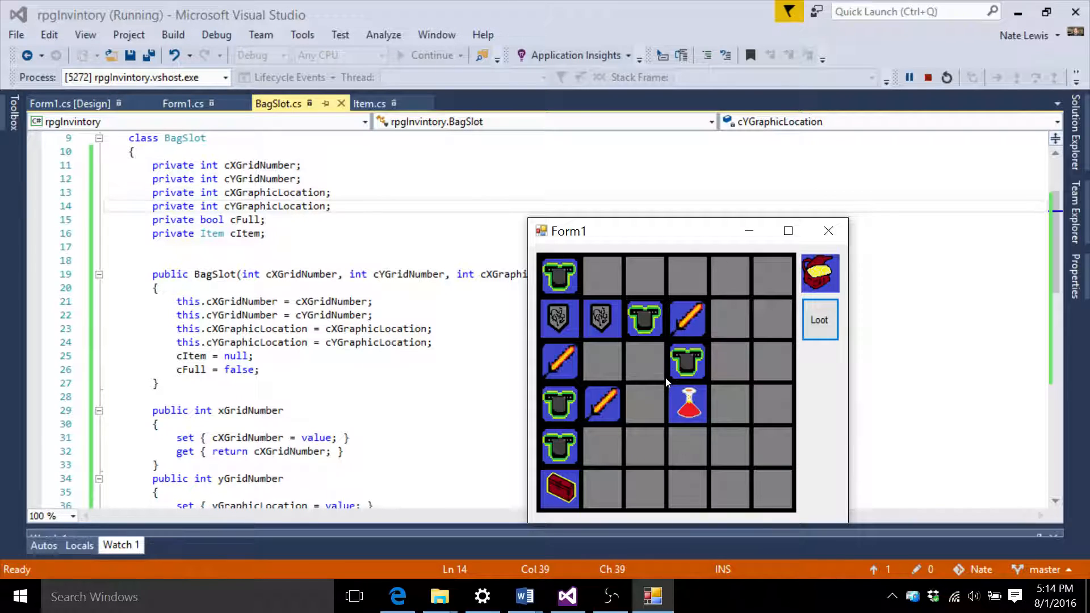
{"action": "mouse_move", "coordinate": [585, 270]}
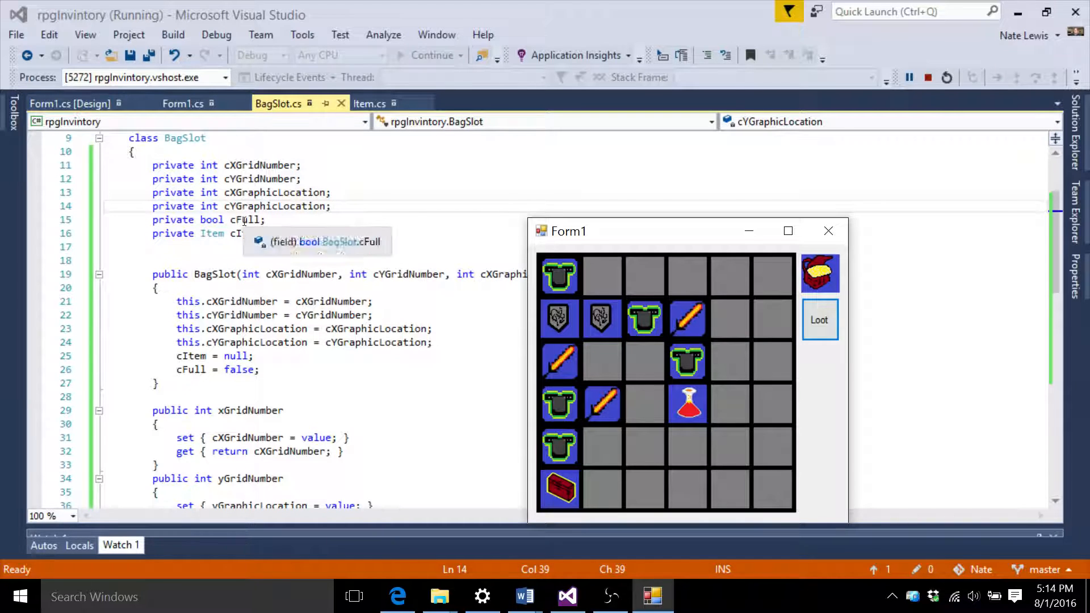
{"action": "mouse_move", "coordinate": [250, 233]}
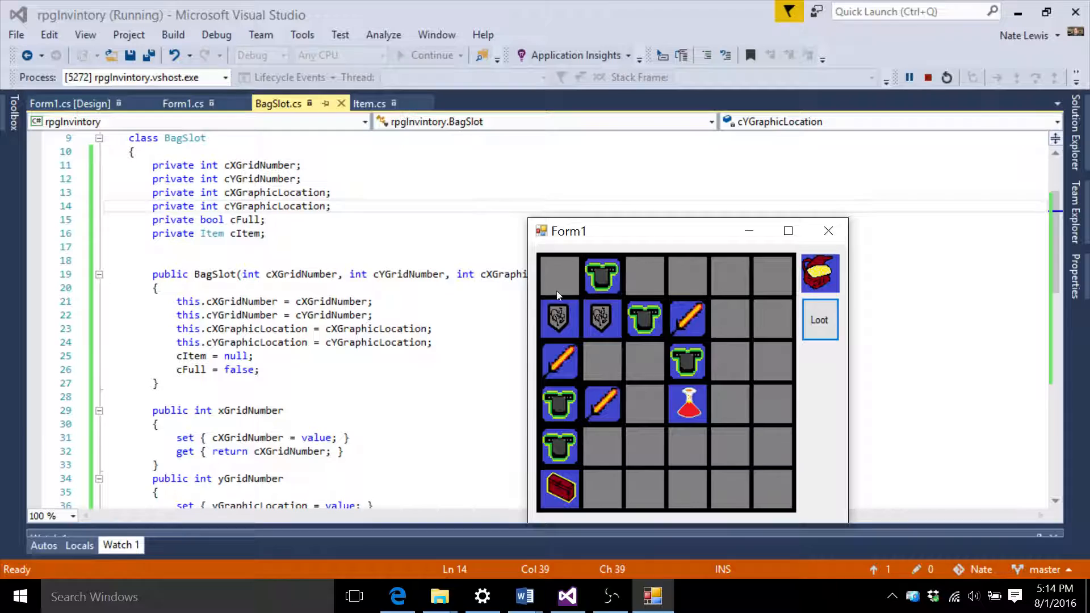
{"action": "left_click", "coordinate": [558, 273]}
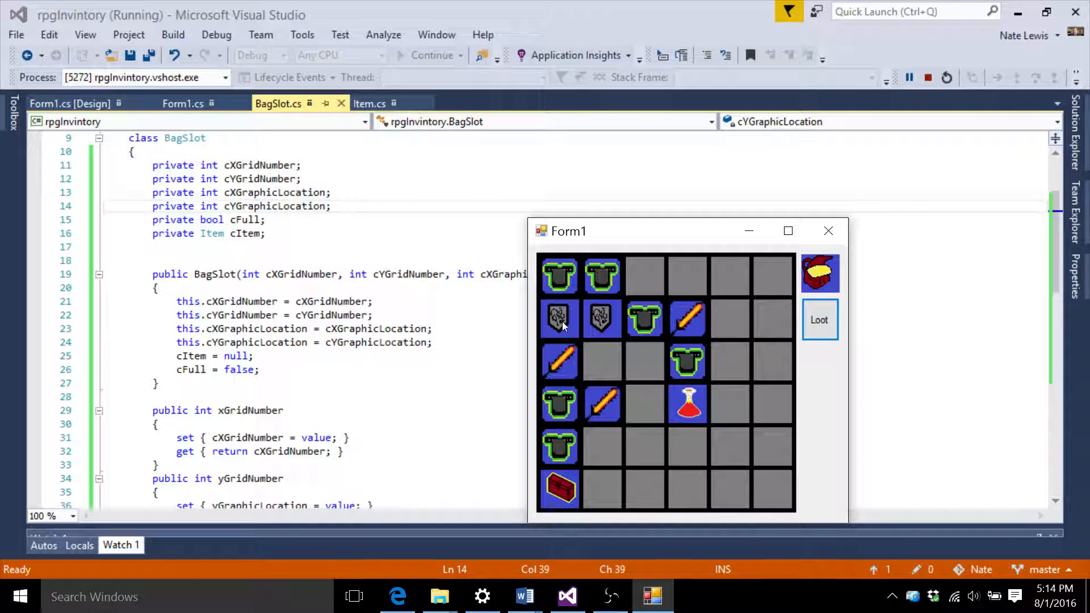
{"action": "left_click", "coordinate": [819, 320]}
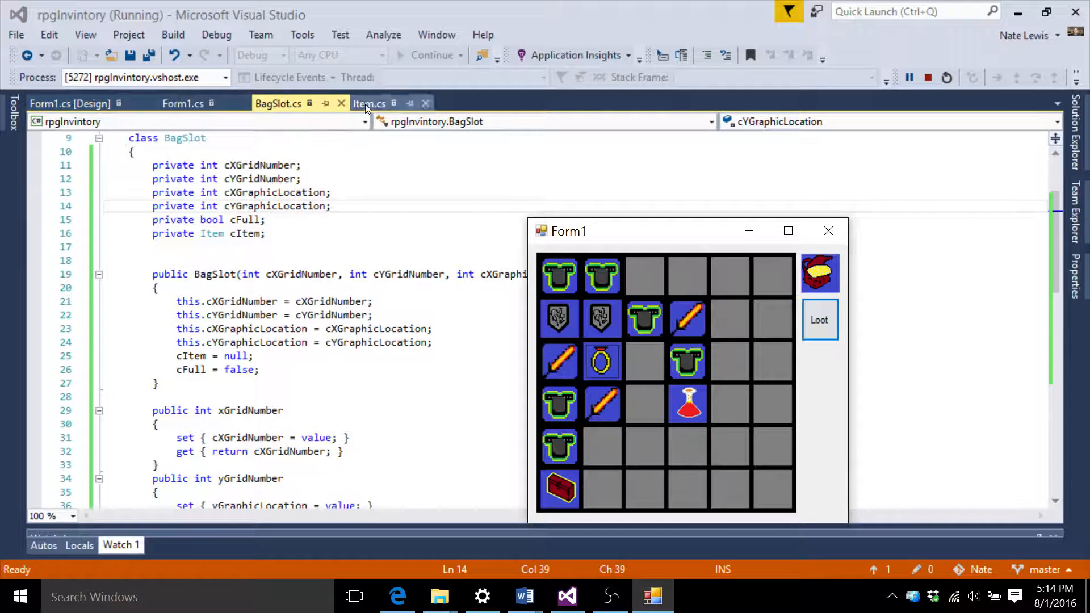
Step: Review Item.cs's fields including cNumber, then return to Form1.cs's bag click handler
{"action": "left_click", "coordinate": [369, 103]}
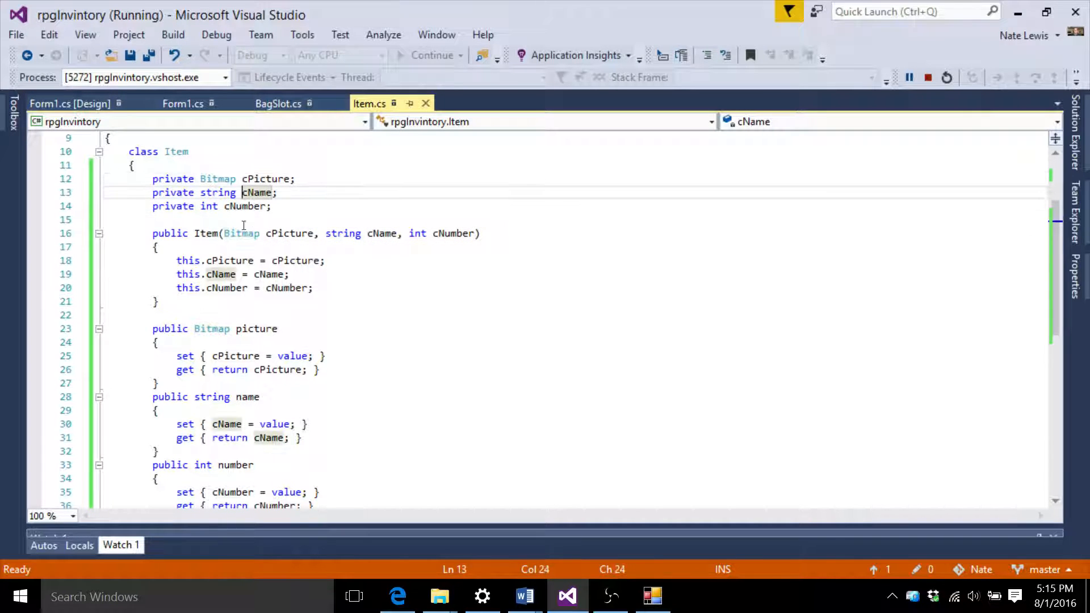
{"action": "left_click", "coordinate": [244, 205]}
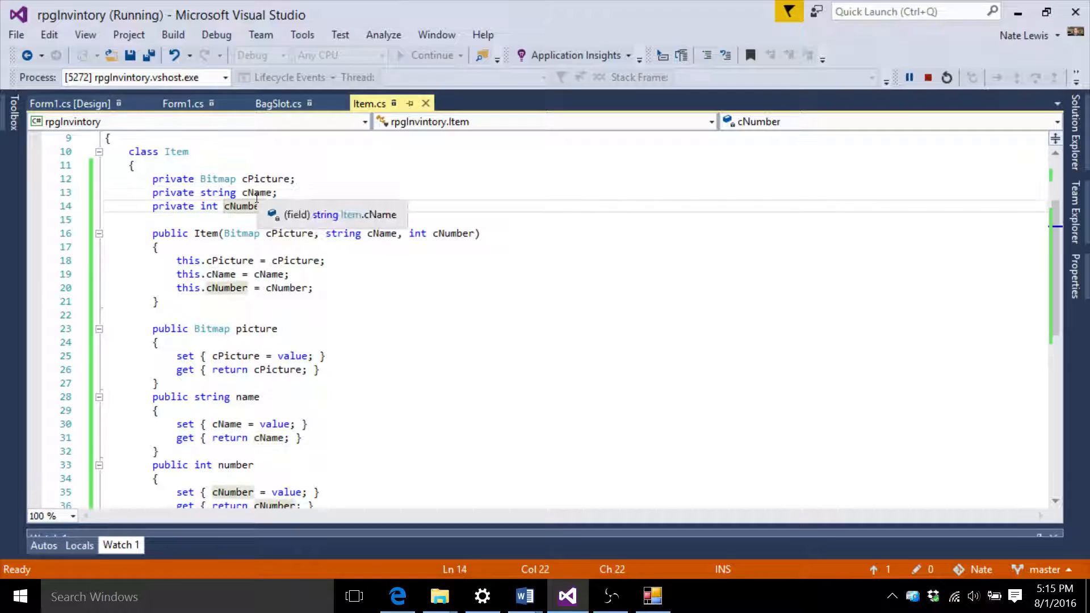
{"action": "mouse_move", "coordinate": [291, 210]}
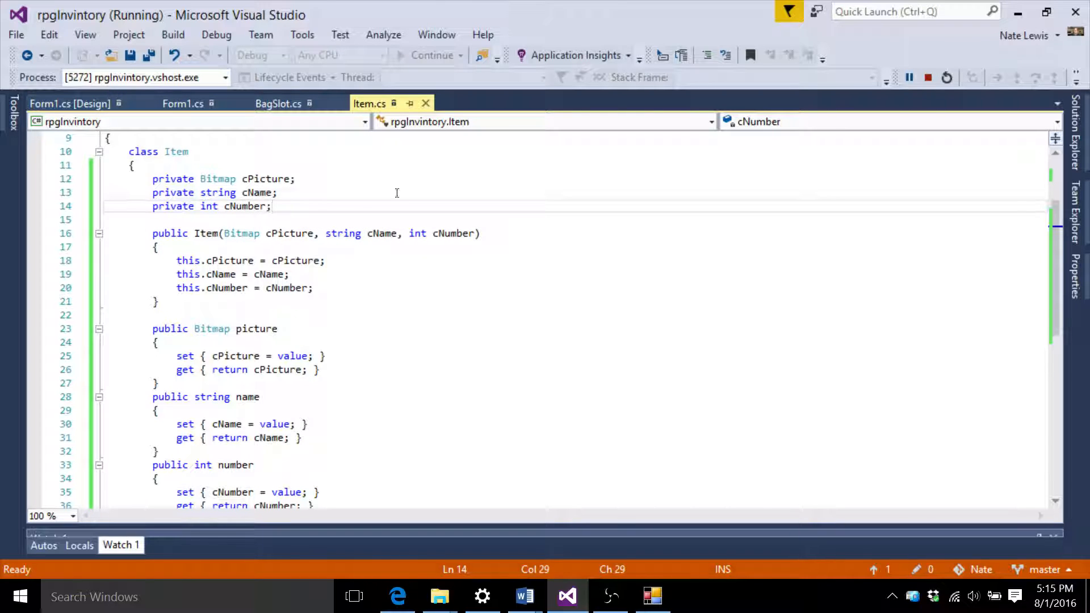
{"action": "mouse_move", "coordinate": [358, 116]}
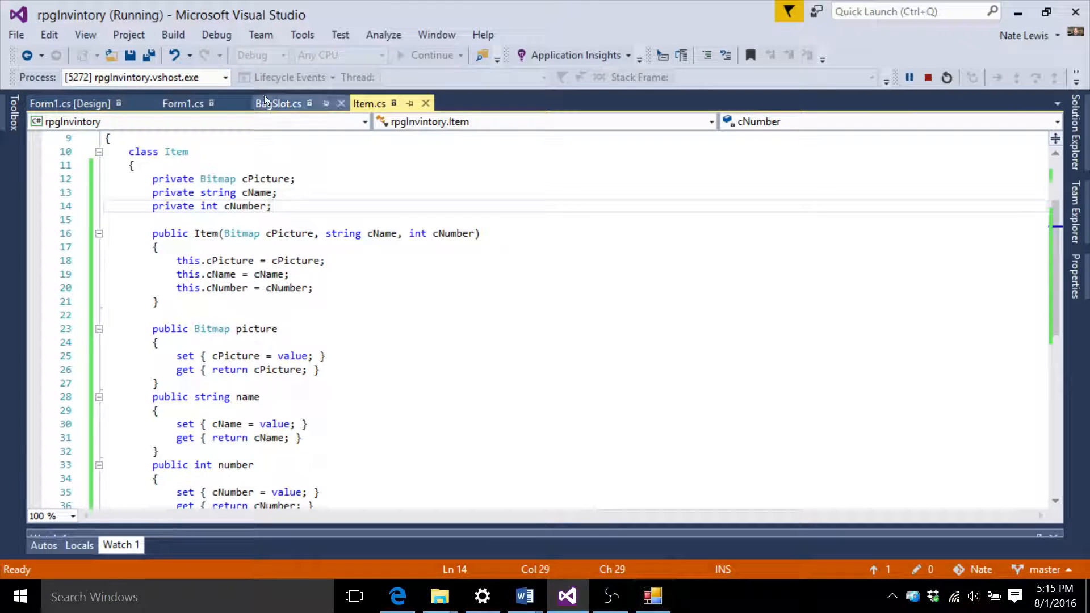
{"action": "left_click", "coordinate": [279, 103]}
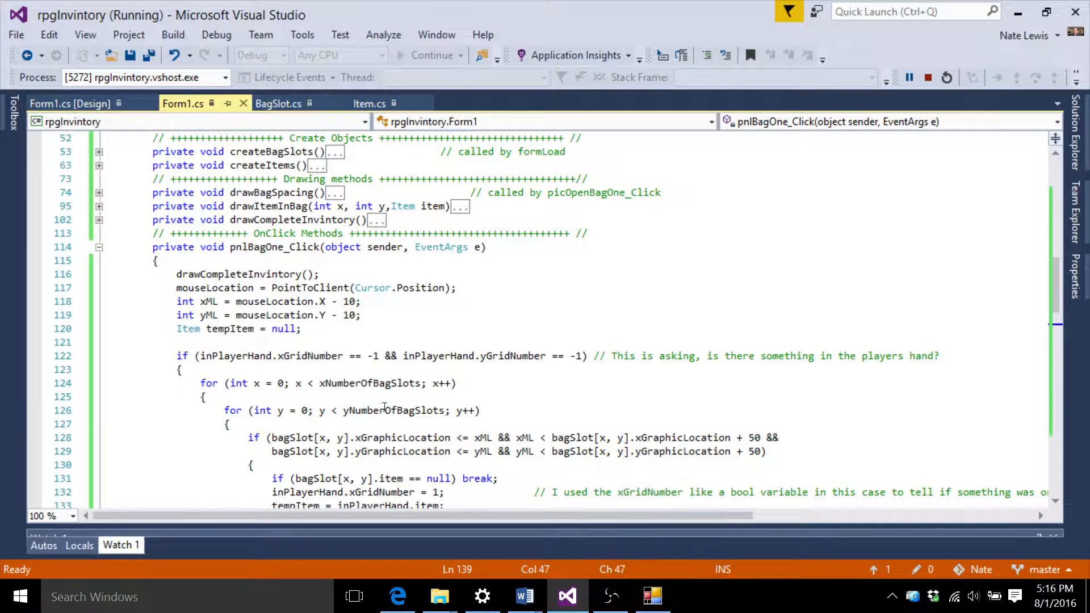
{"action": "scroll", "scroll_direction": "down", "scroll_amount": 3}
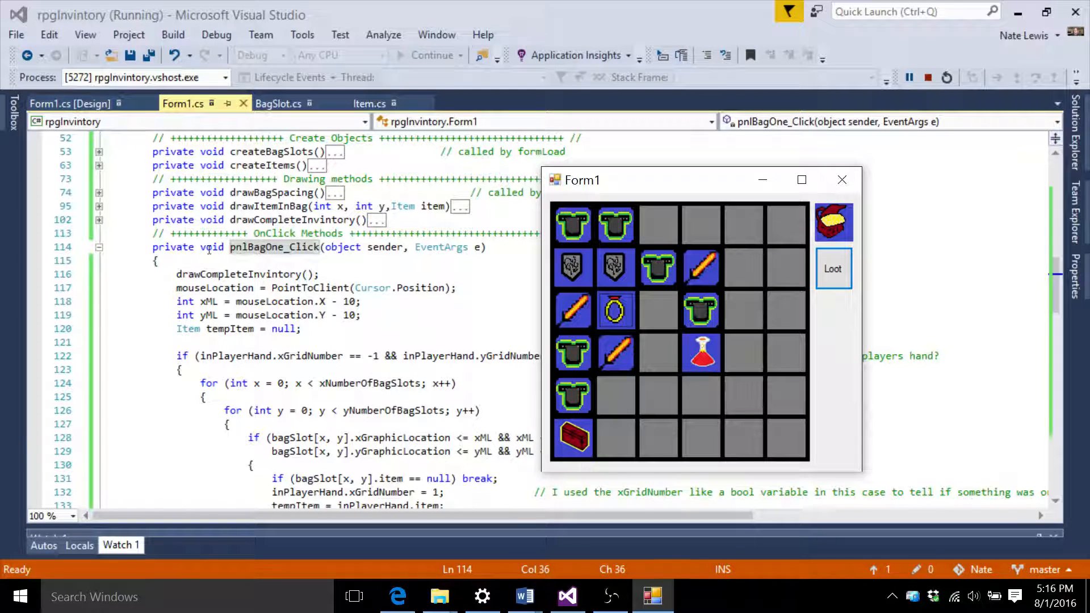
{"action": "left_click_drag", "start_coordinate": [701, 179], "coordinate": [171, 260]}
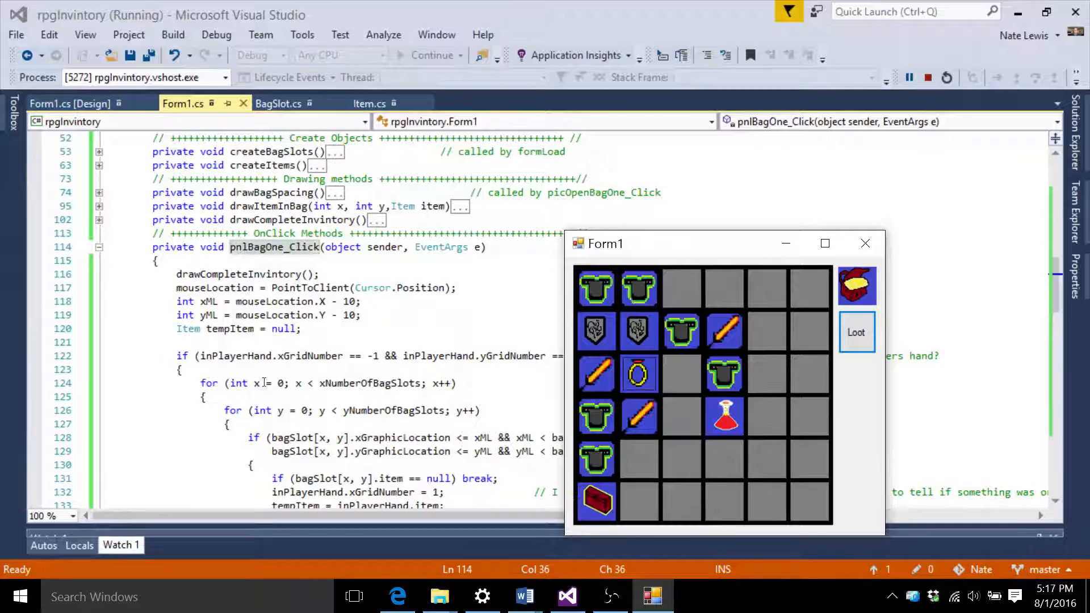
{"action": "mouse_move", "coordinate": [185, 300]}
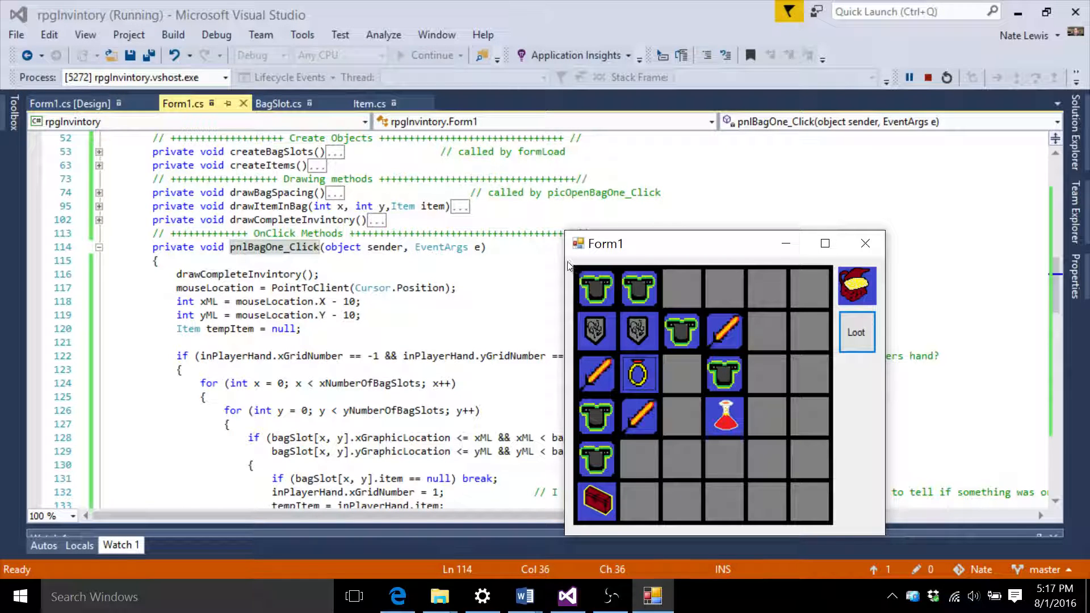
{"action": "mouse_move", "coordinate": [516, 410]}
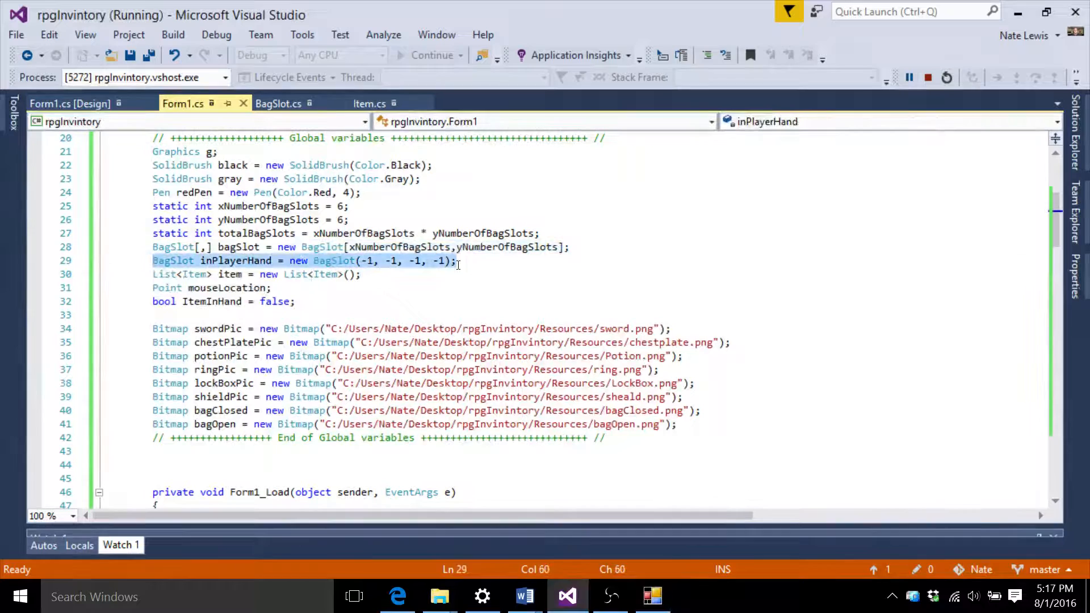
{"action": "mouse_move", "coordinate": [310, 266]}
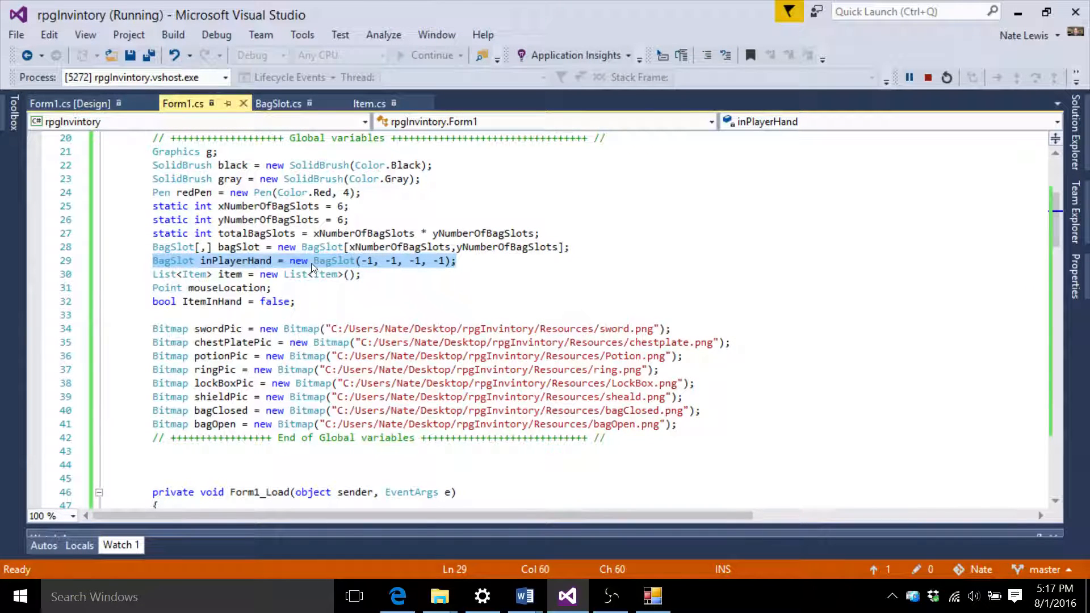
Step: Highlight the inPlayerHand global declaration on line 29
{"action": "left_click", "coordinate": [448, 263]}
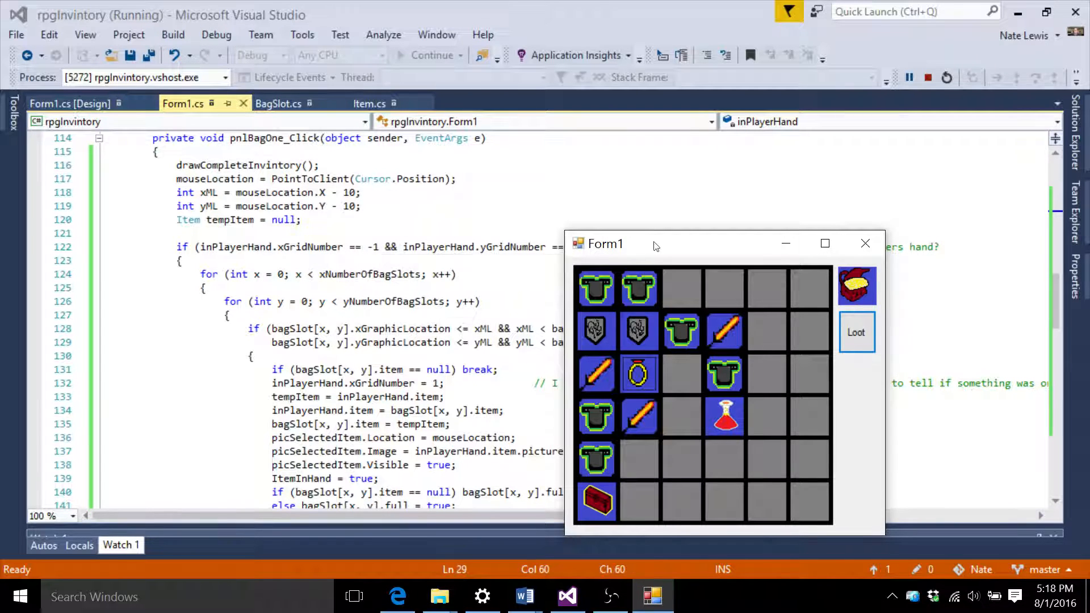
Step: Move the demo window aside and select the nested bag-slot loops on lines 124–127
{"action": "left_click_drag", "start_coordinate": [624, 243], "coordinate": [248, 271]}
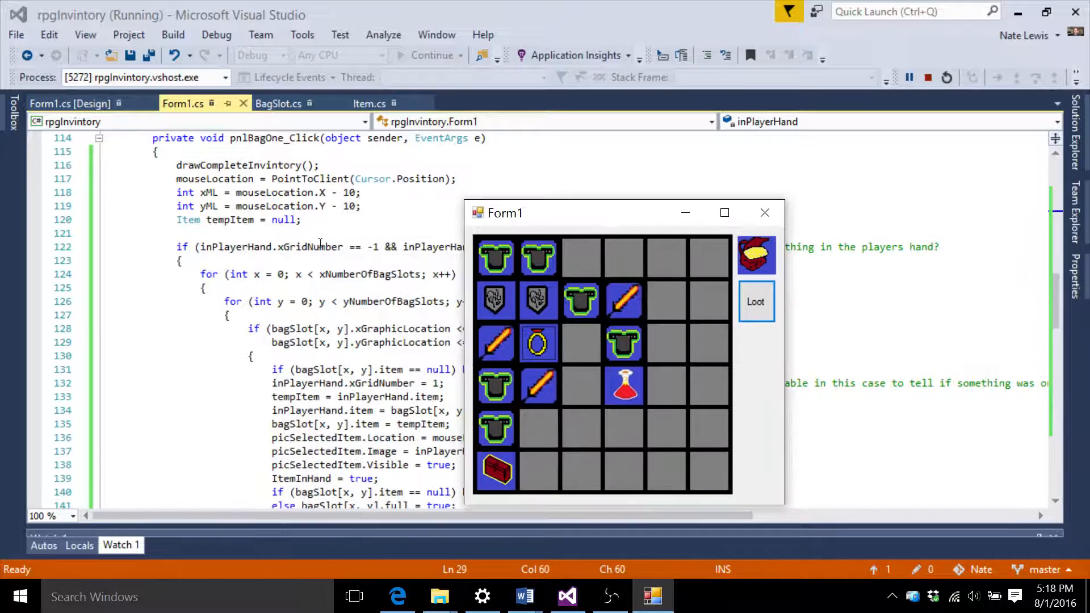
{"action": "scroll", "scroll_direction": "down", "scroll_amount": 3}
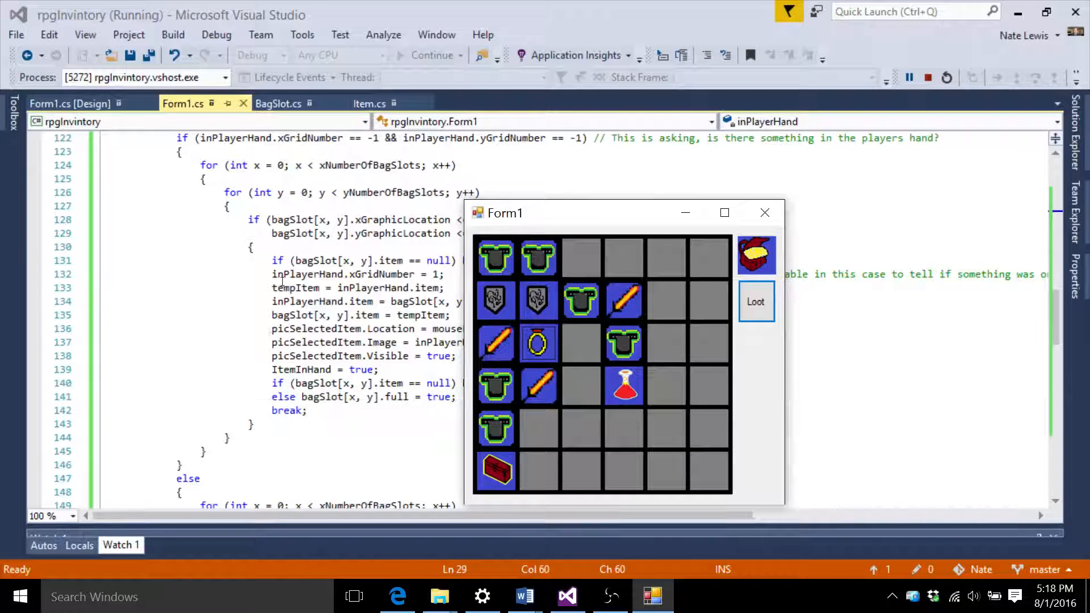
{"action": "left_click_drag", "start_coordinate": [625, 213], "coordinate": [441, 185]}
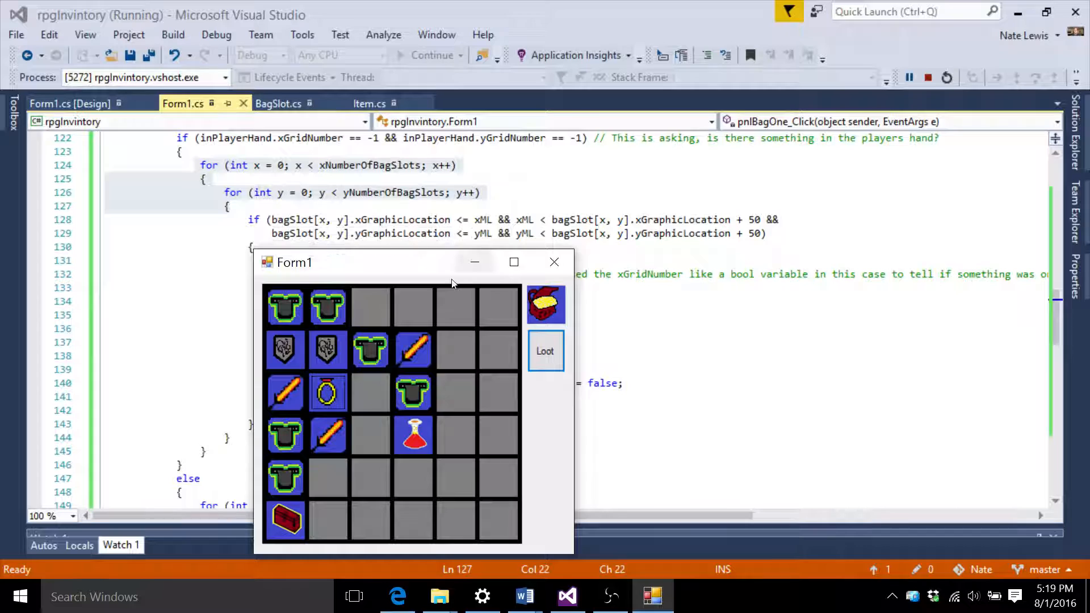
{"action": "mouse_move", "coordinate": [450, 353]}
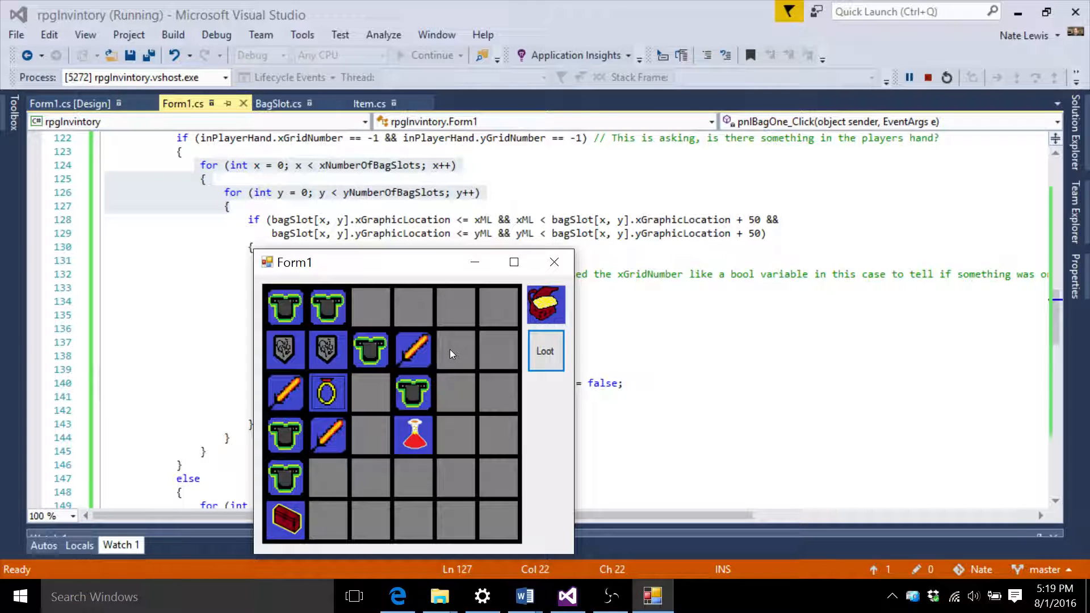
{"action": "mouse_move", "coordinate": [478, 347]}
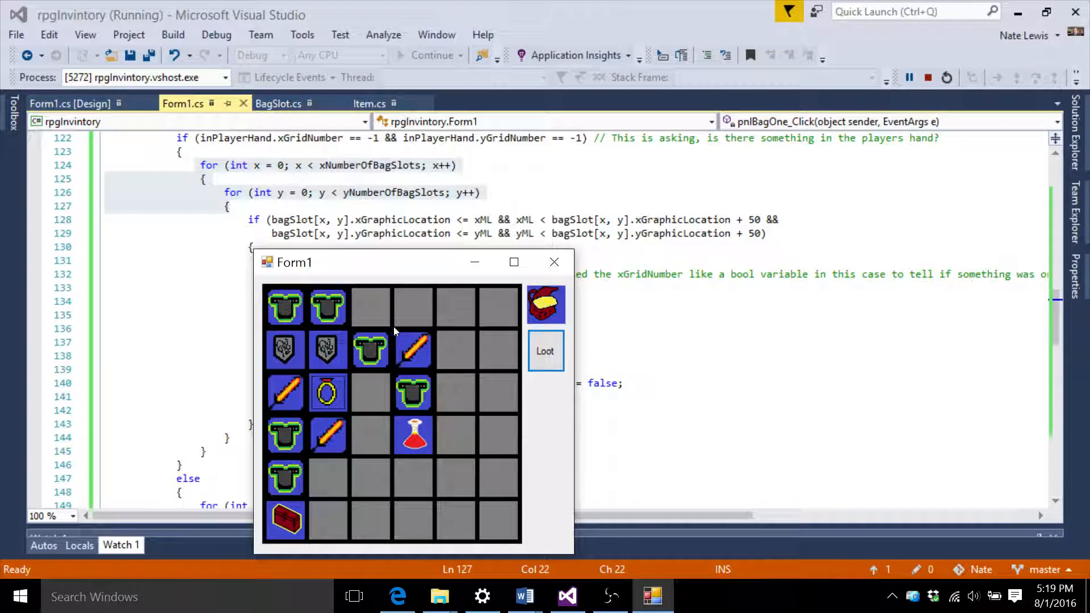
{"action": "mouse_move", "coordinate": [442, 341]}
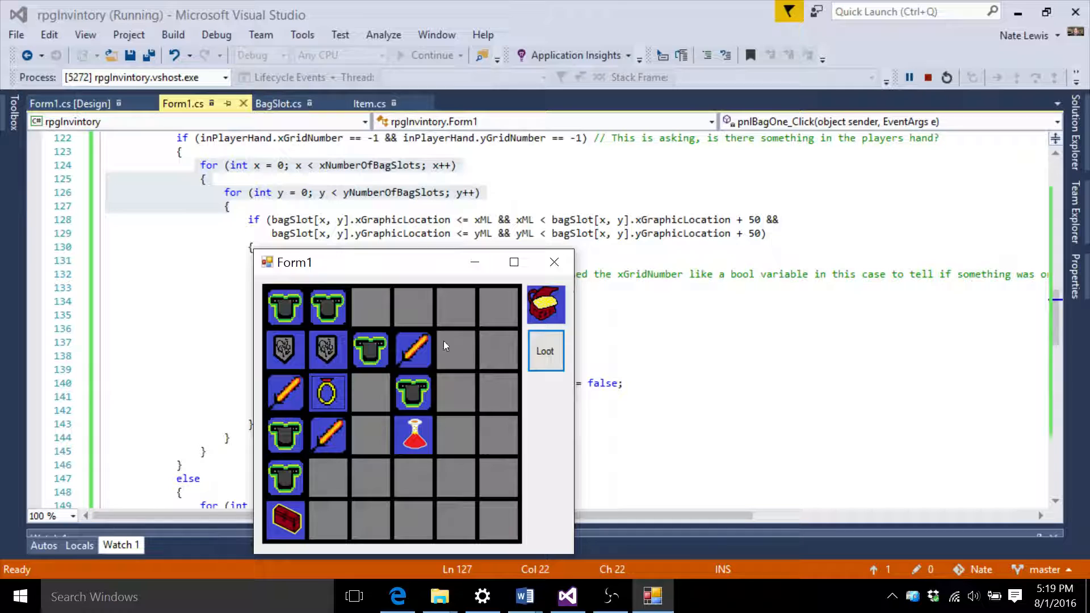
{"action": "mouse_move", "coordinate": [754, 219]}
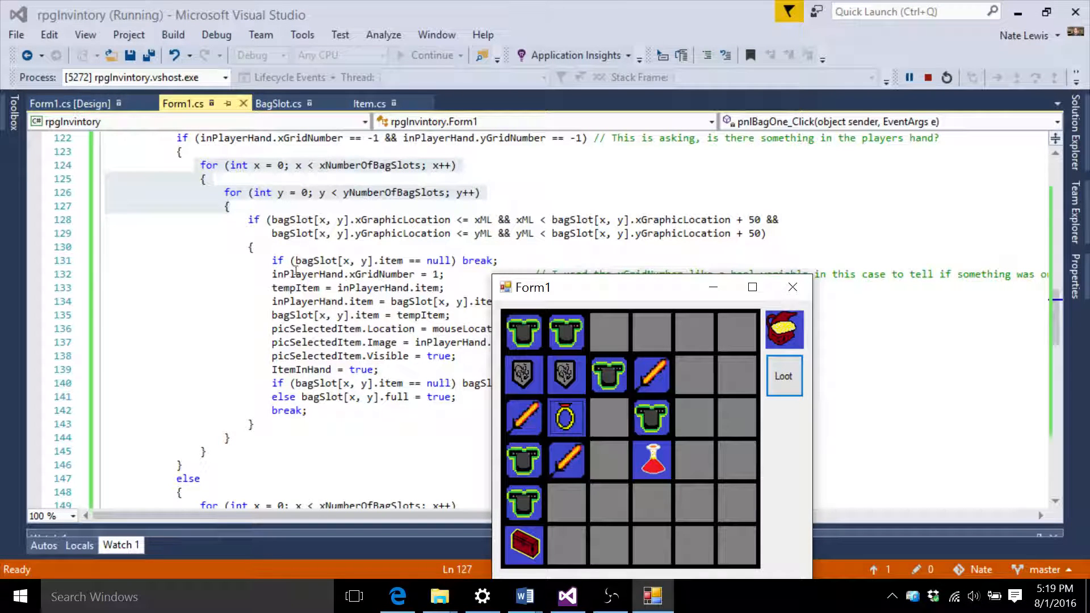
Step: Move the chestplate from the second top-row slot into the empty third slot
{"action": "left_click_drag", "start_coordinate": [650, 287], "coordinate": [515, 281]}
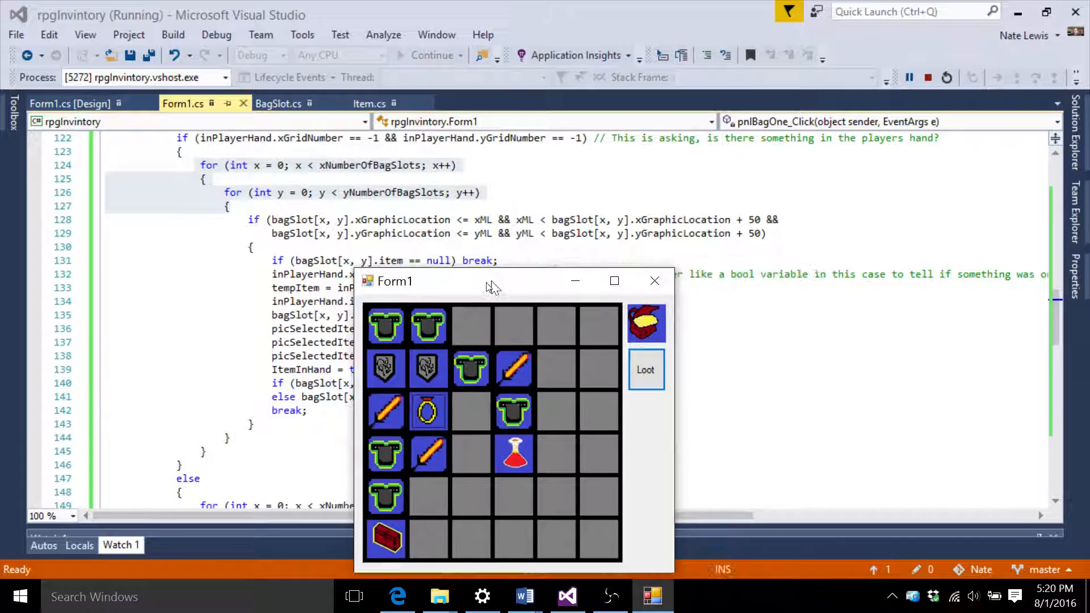
{"action": "left_click_drag", "start_coordinate": [493, 281], "coordinate": [369, 282]}
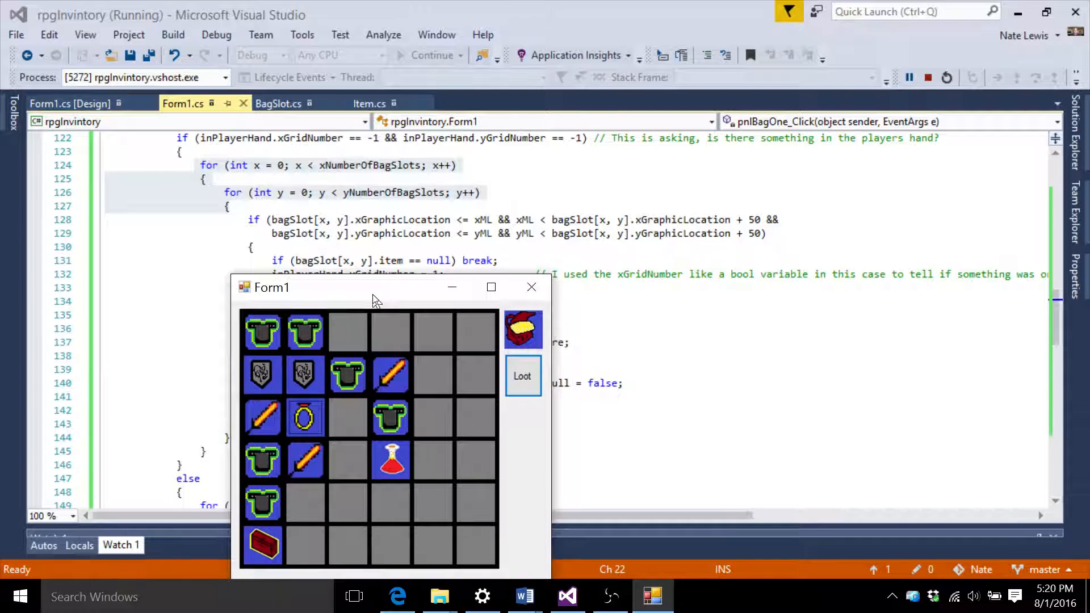
{"action": "left_click_drag", "start_coordinate": [375, 287], "coordinate": [299, 163]}
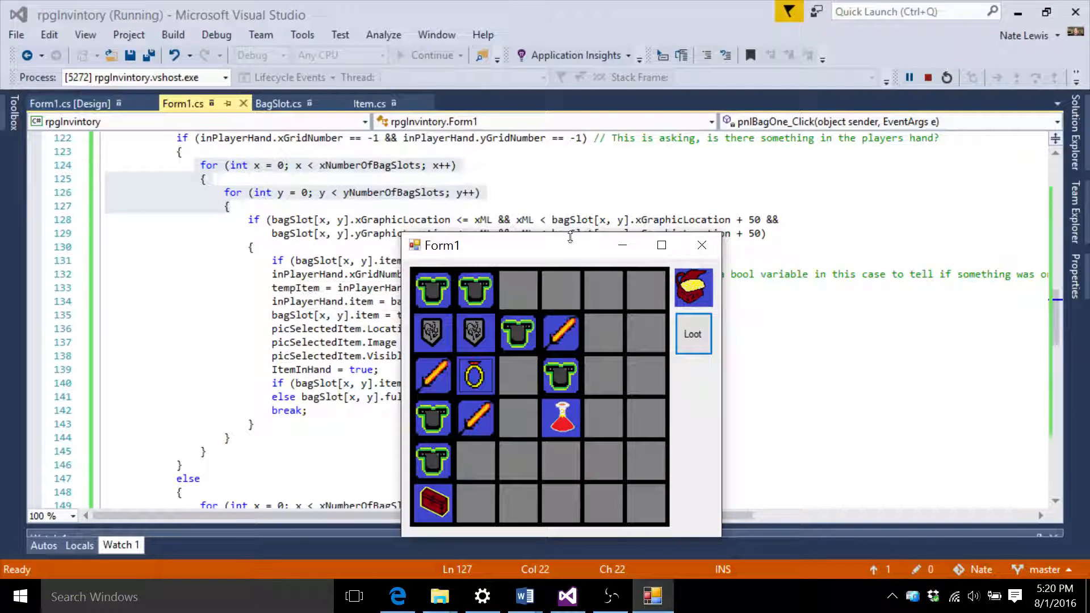
{"action": "left_click_drag", "start_coordinate": [563, 245], "coordinate": [381, 297]}
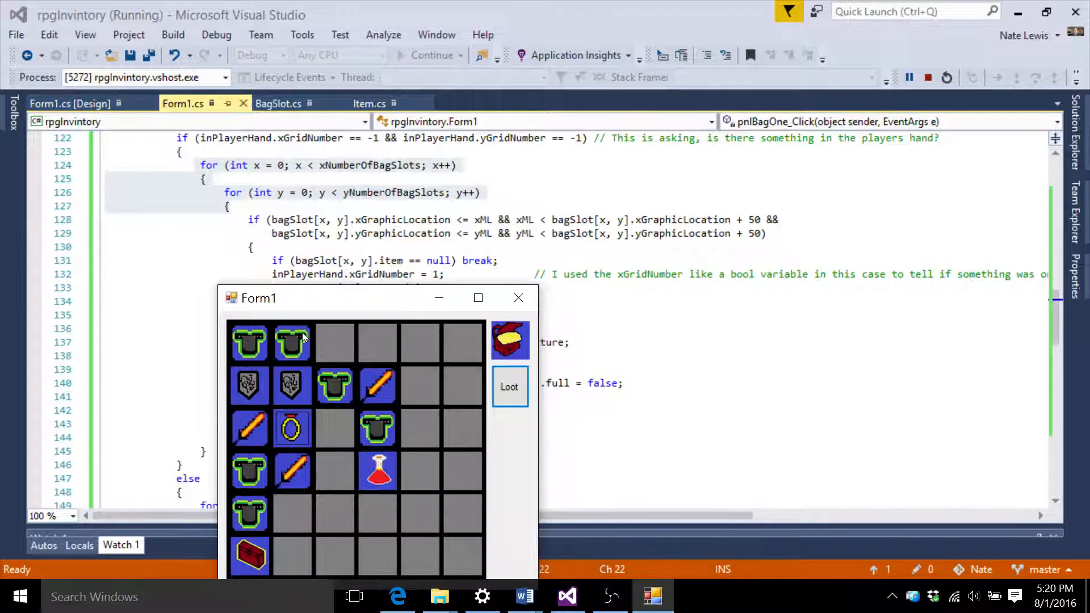
{"action": "left_click_drag", "start_coordinate": [291, 343], "coordinate": [334, 343]}
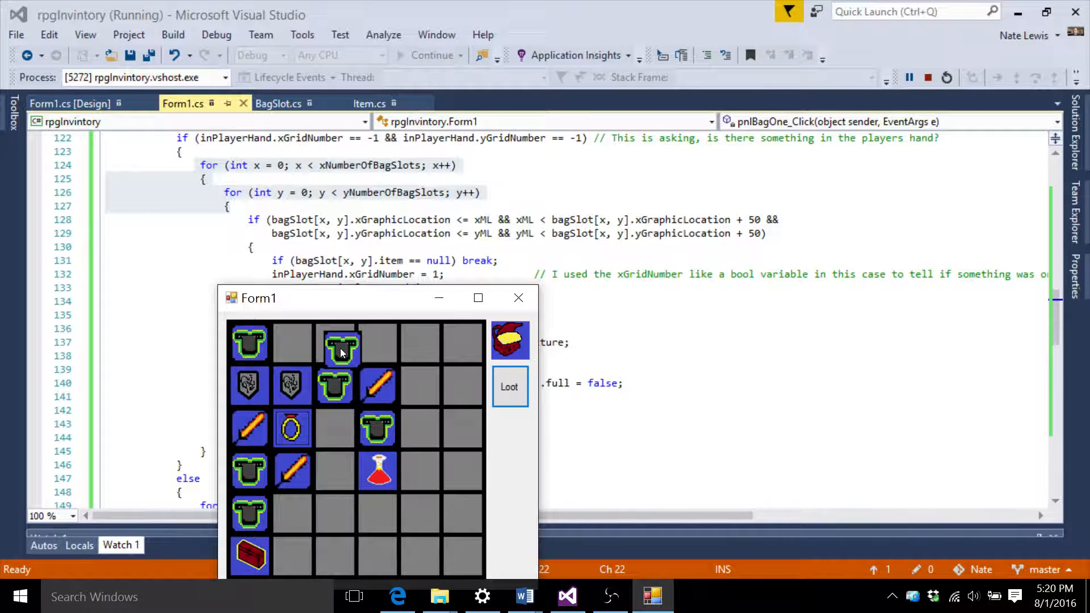
{"action": "left_click", "coordinate": [341, 347]}
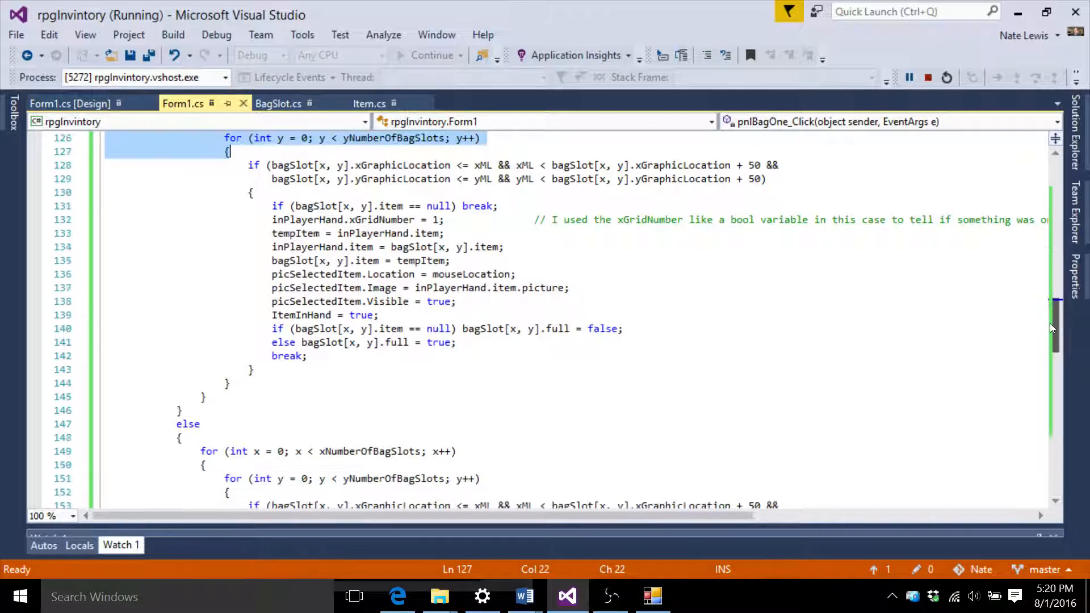
Step: Bring the Form1 demo window to the front over the slot-search loop code
{"action": "left_click", "coordinate": [651, 596]}
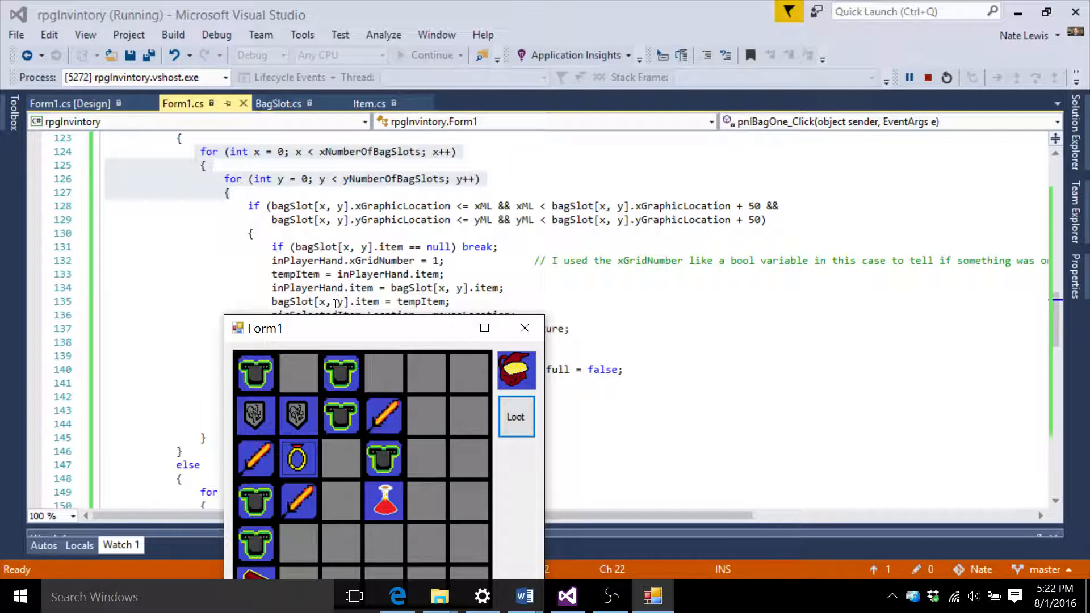
{"action": "left_click", "coordinate": [341, 376]}
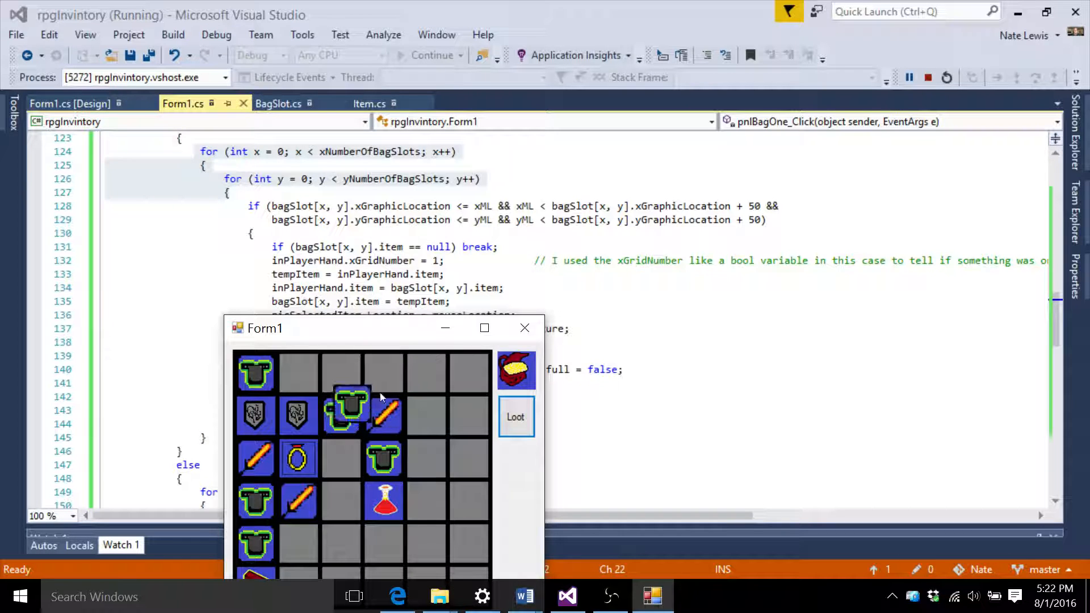
{"action": "left_click", "coordinate": [341, 414]}
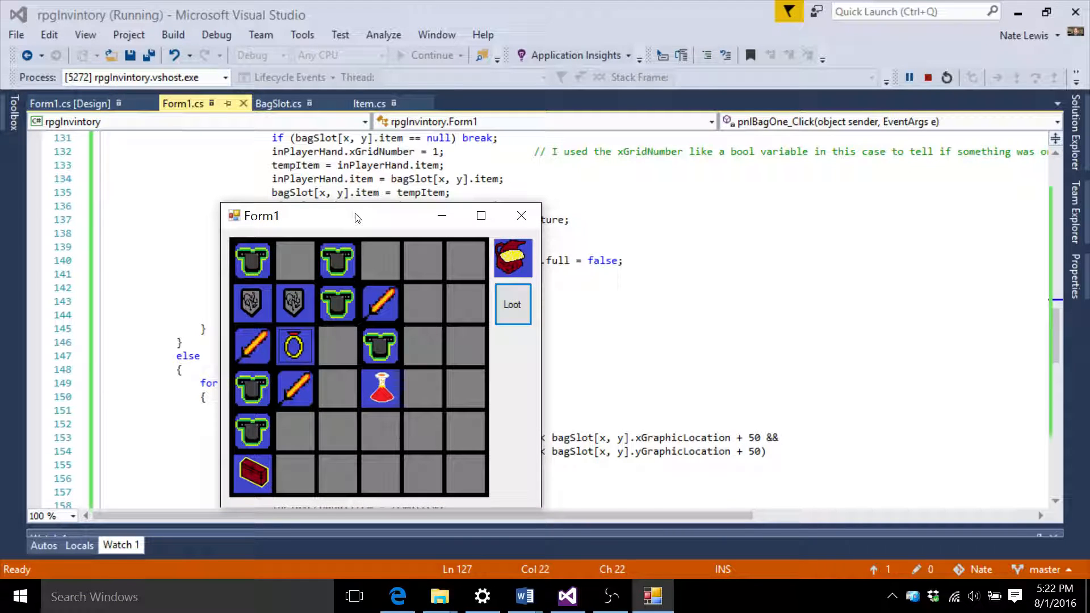
{"action": "left_click_drag", "start_coordinate": [355, 215], "coordinate": [374, 241]}
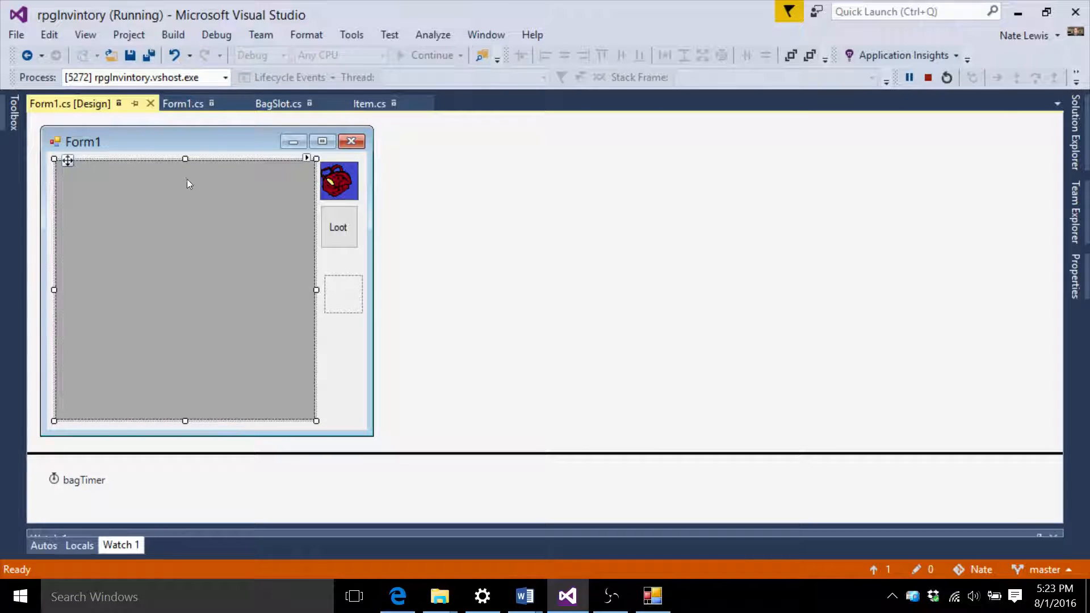
Step: Return to Form1.cs, reposition the demo lower, and scroll to the else block at line 147
{"action": "left_click", "coordinate": [182, 102]}
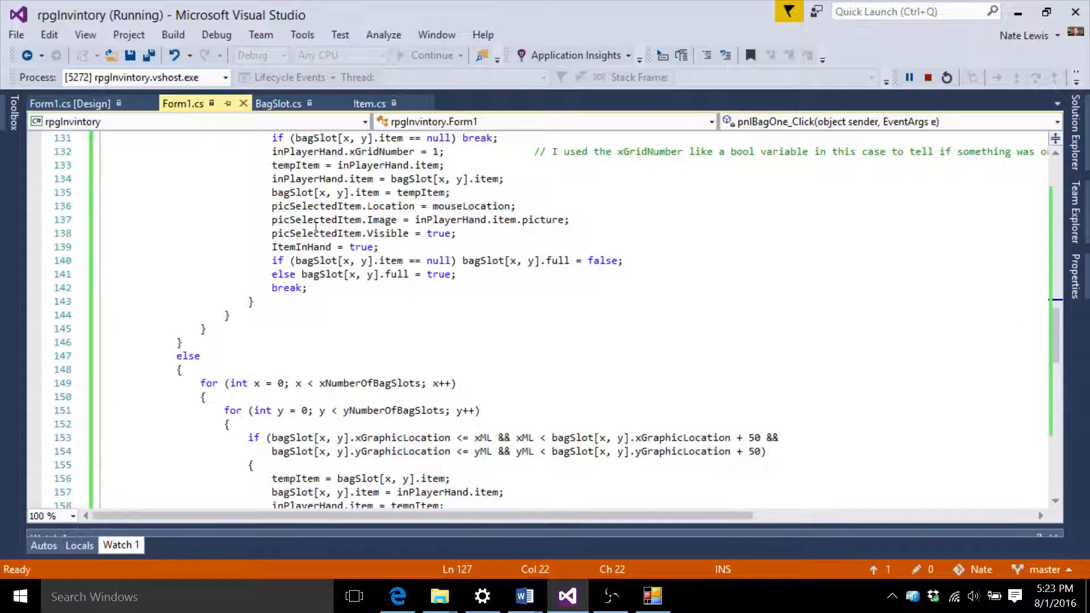
{"action": "left_click", "coordinate": [651, 595]}
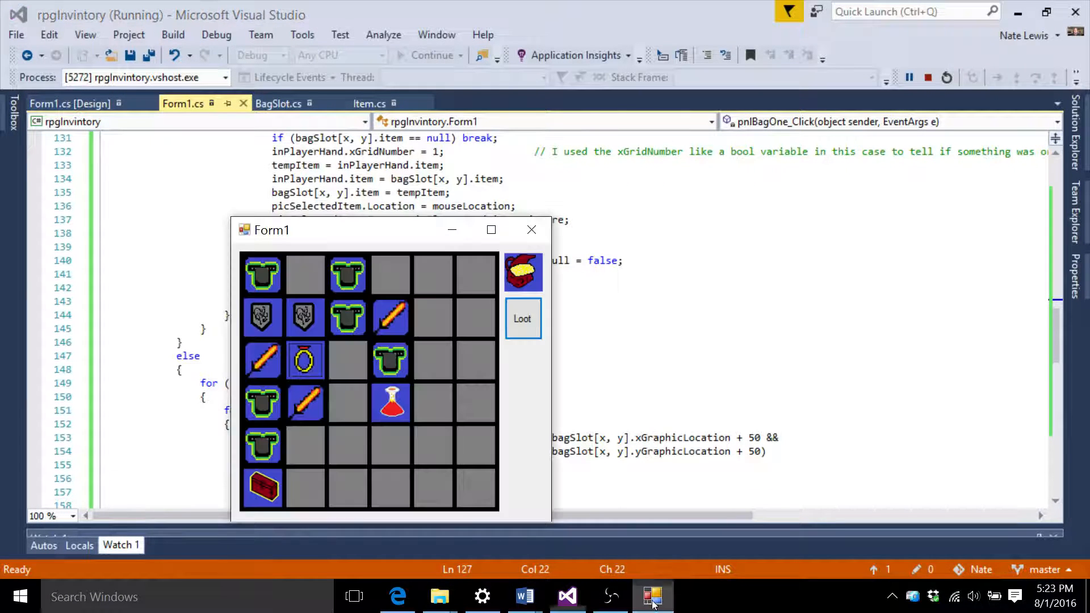
{"action": "left_click_drag", "start_coordinate": [272, 229], "coordinate": [294, 251]}
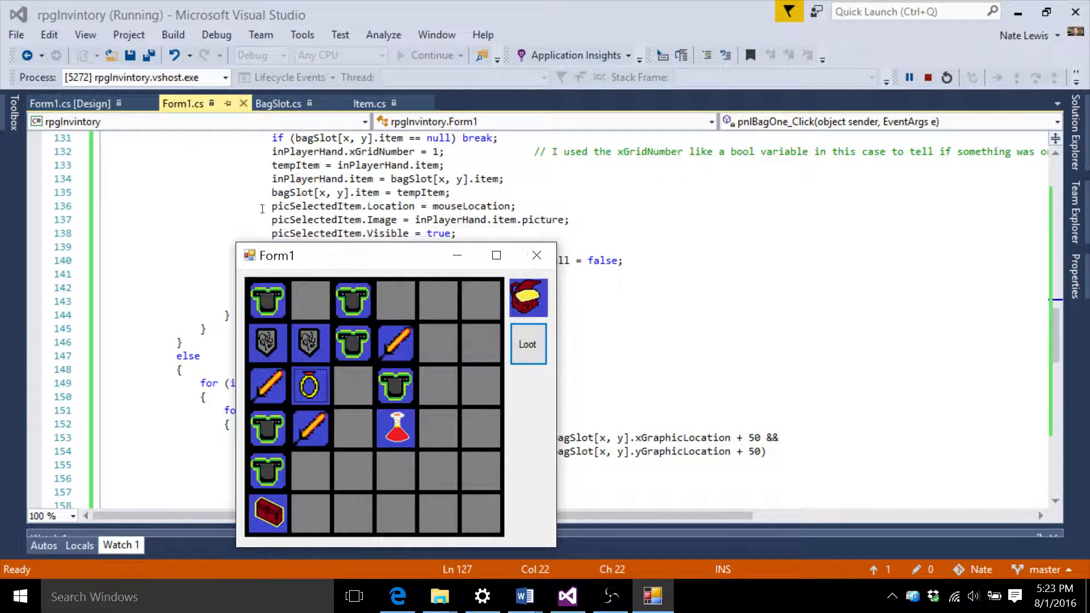
{"action": "scroll", "scroll_direction": "down", "scroll_amount": 3}
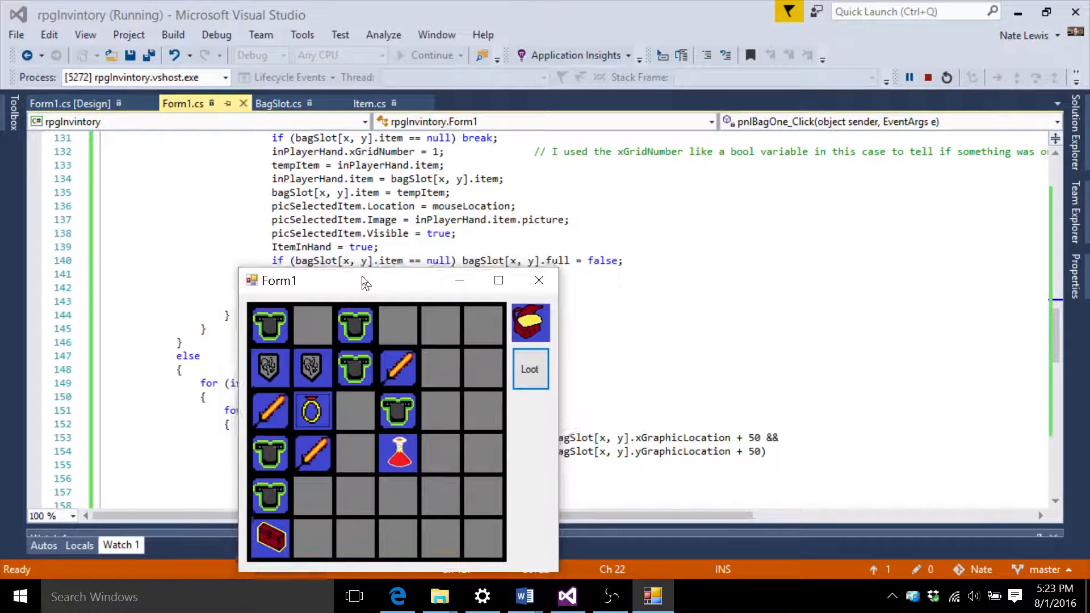
{"action": "left_click_drag", "start_coordinate": [366, 281], "coordinate": [361, 270]}
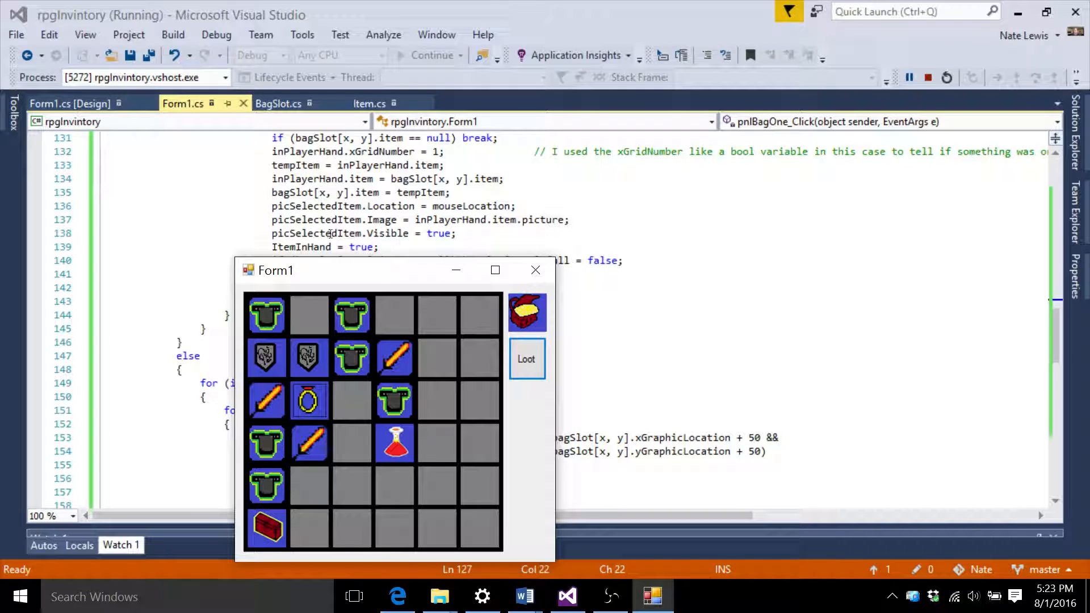
{"action": "left_click_drag", "start_coordinate": [275, 270], "coordinate": [292, 285]}
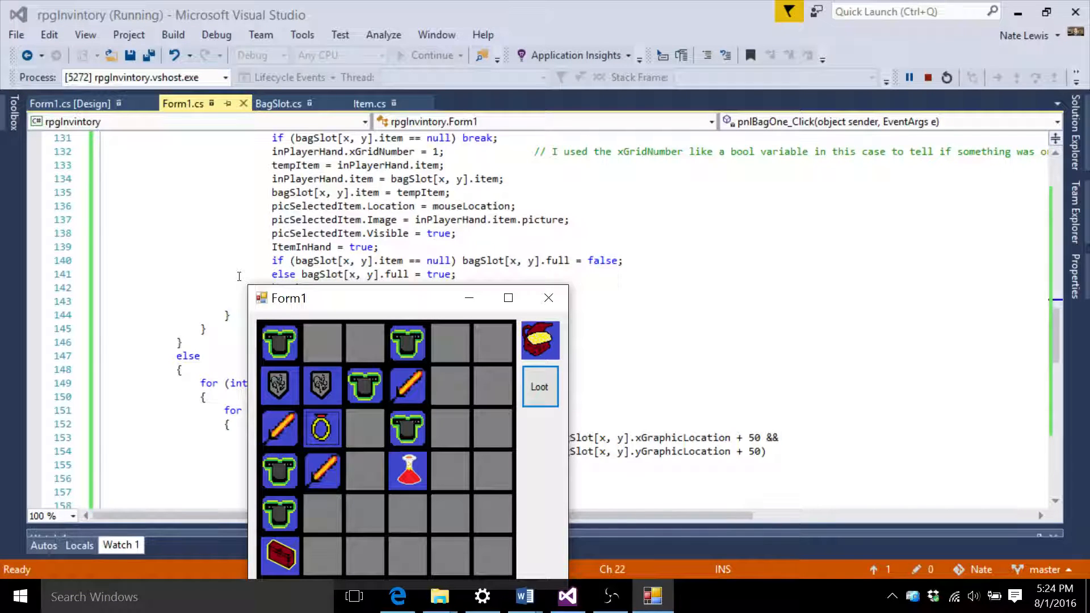
{"action": "scroll", "scroll_direction": "down", "scroll_amount": 3}
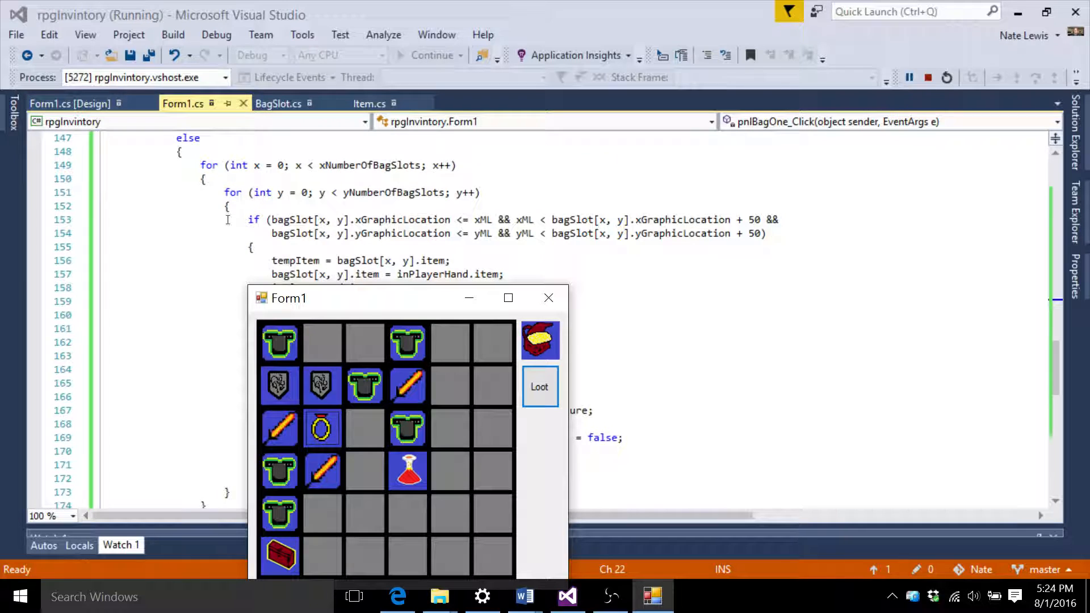
Step: Nudge the running bag demo window down and to the right over the swap code
{"action": "left_click_drag", "start_coordinate": [287, 298], "coordinate": [215, 192]}
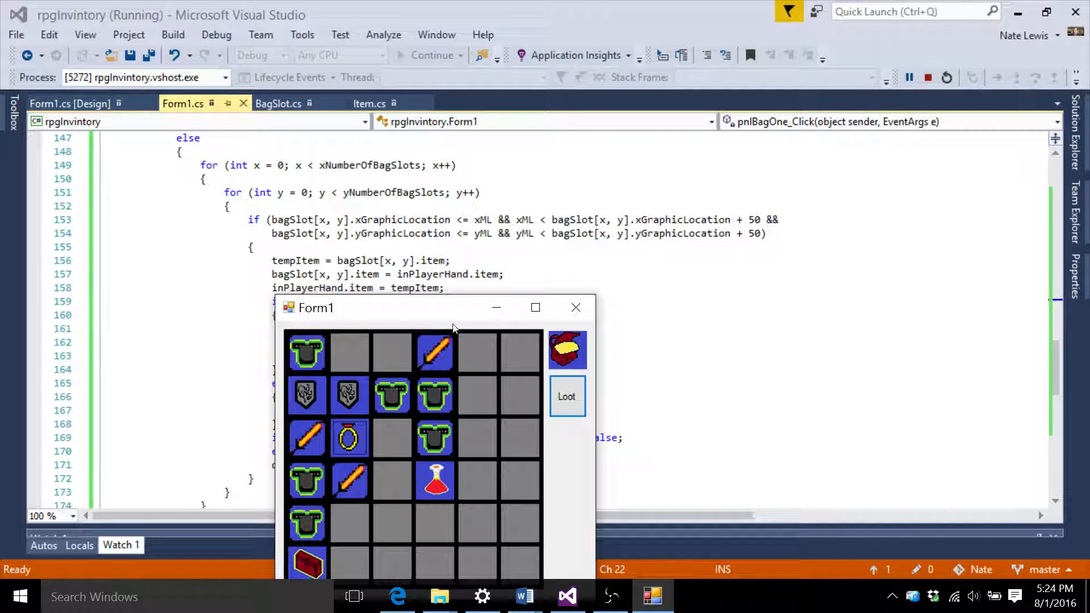
{"action": "mouse_move", "coordinate": [457, 418]}
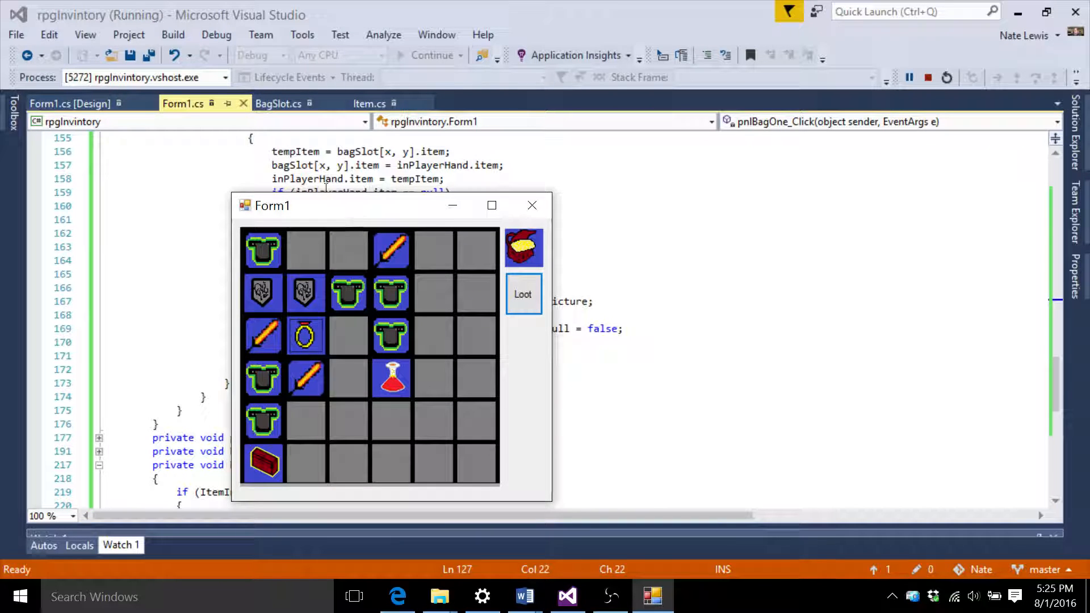
Step: Move the top-row chestplate down into the second row next to the sword
{"action": "left_click_drag", "start_coordinate": [389, 205], "coordinate": [375, 174]}
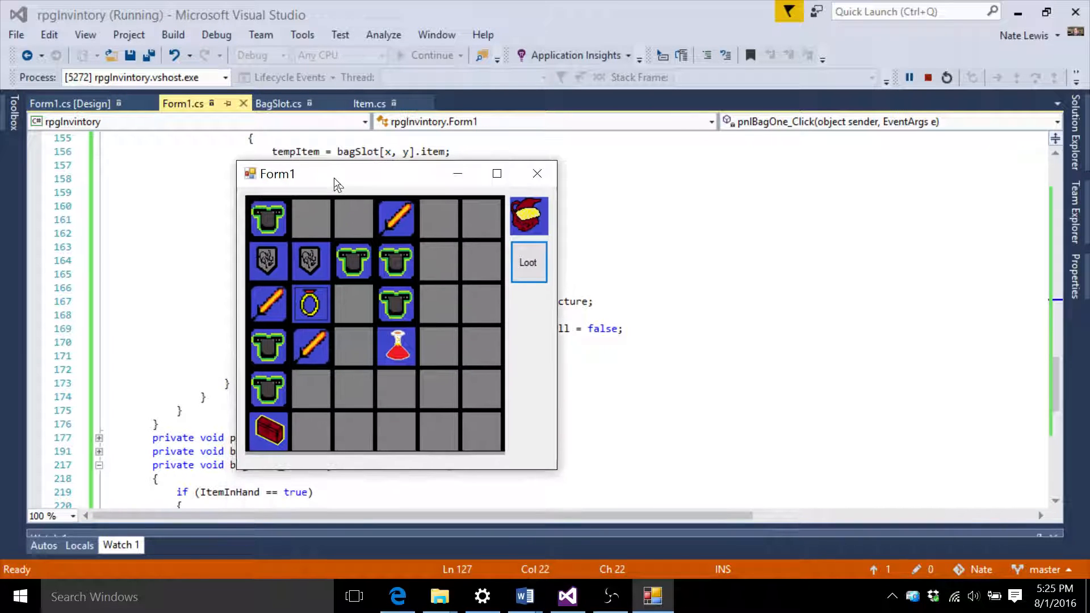
{"action": "left_click_drag", "start_coordinate": [337, 173], "coordinate": [309, 176]}
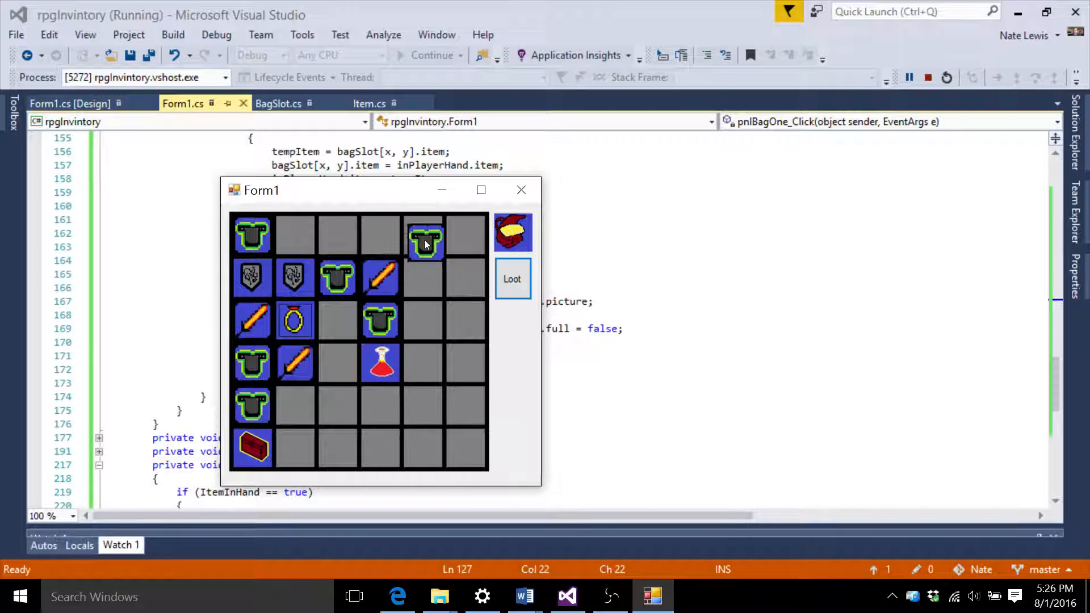
{"action": "left_click", "coordinate": [424, 236]}
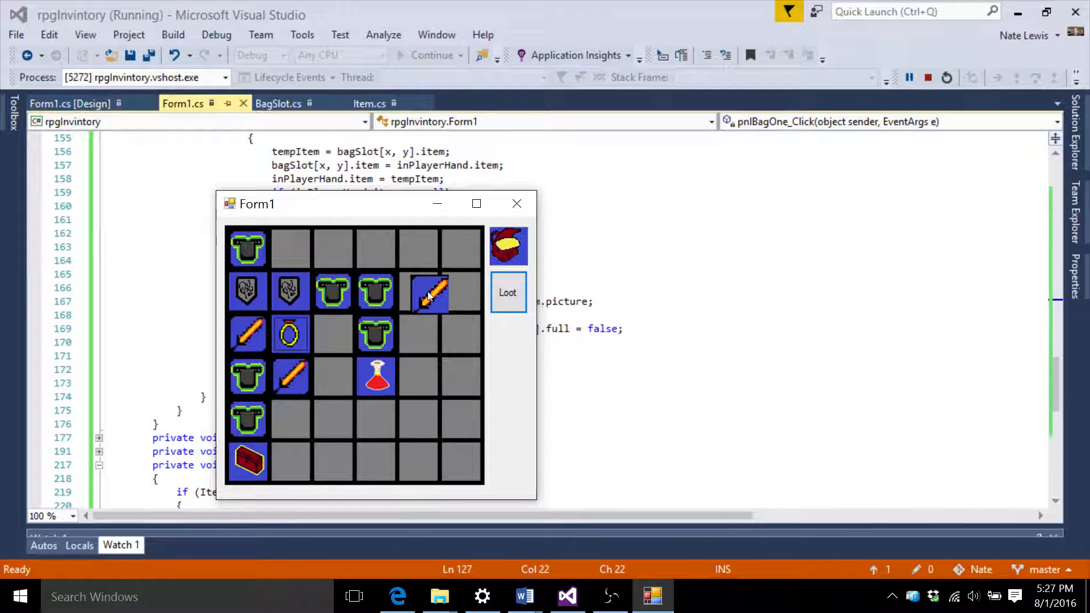
{"action": "left_click", "coordinate": [431, 291]}
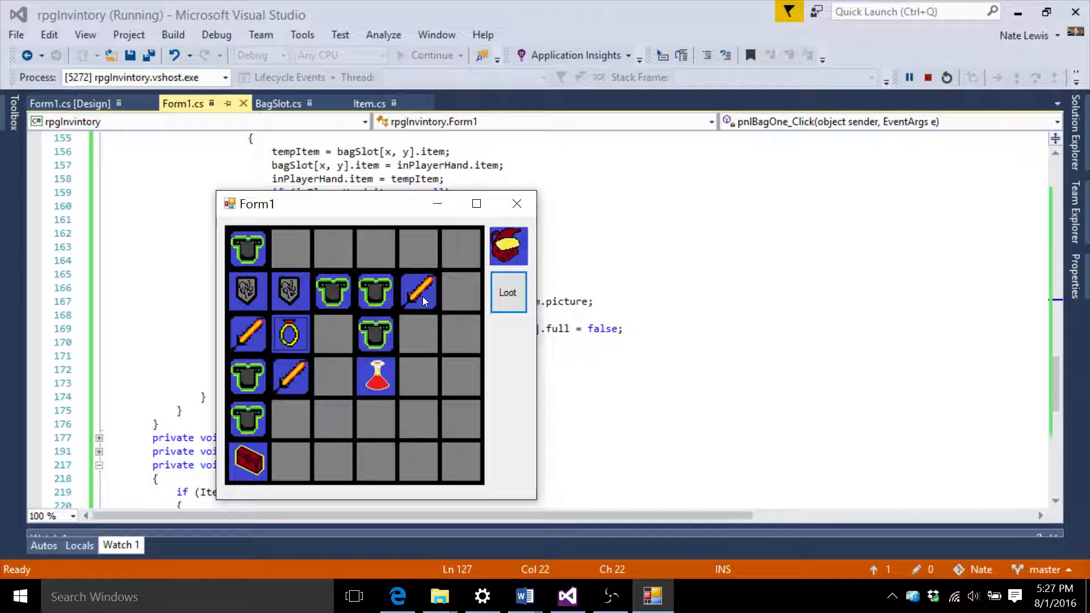
{"action": "left_click", "coordinate": [418, 291]}
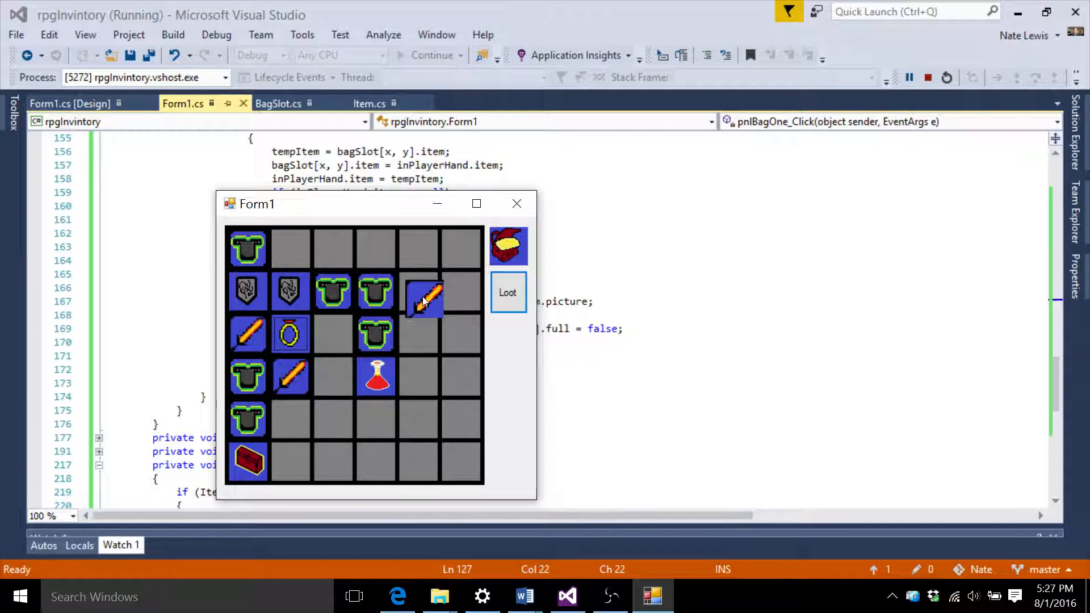
{"action": "left_click_drag", "start_coordinate": [424, 296], "coordinate": [396, 309]}
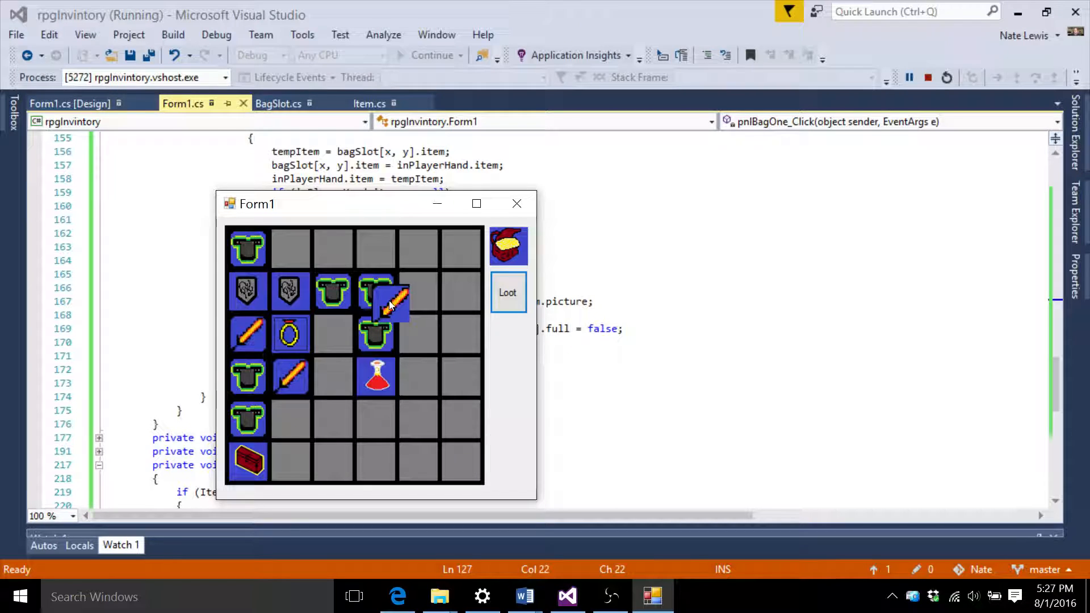
{"action": "left_click", "coordinate": [375, 292]}
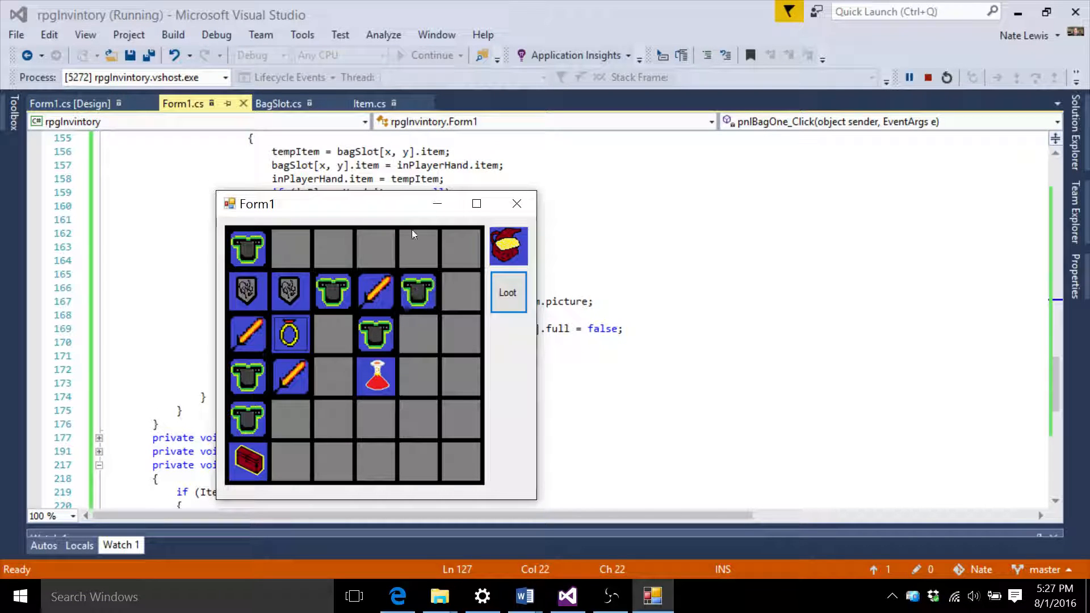
{"action": "left_click_drag", "start_coordinate": [375, 203], "coordinate": [379, 220]}
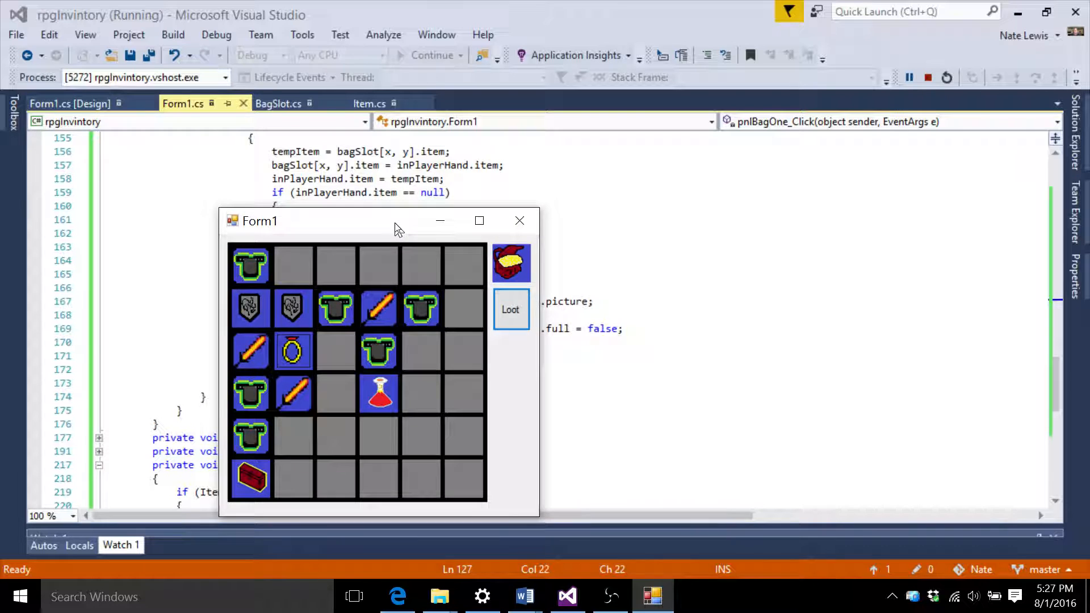
Step: Carry the chestplate from the second row's end into the top row's fifth slot
{"action": "left_click_drag", "start_coordinate": [398, 221], "coordinate": [387, 284]}
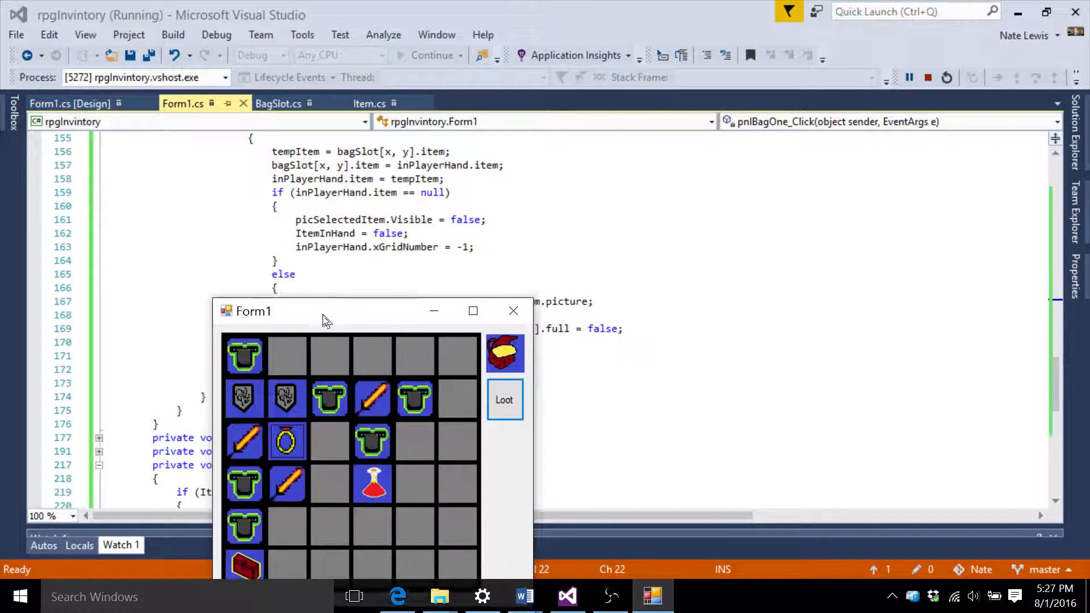
{"action": "left_click_drag", "start_coordinate": [327, 311], "coordinate": [335, 291]}
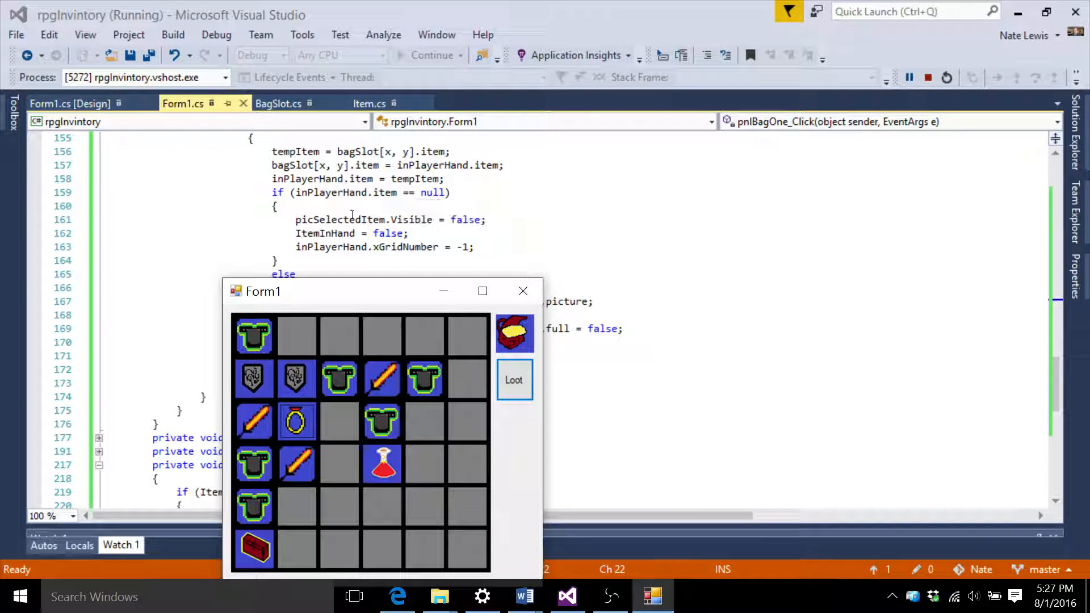
{"action": "left_click", "coordinate": [422, 381]}
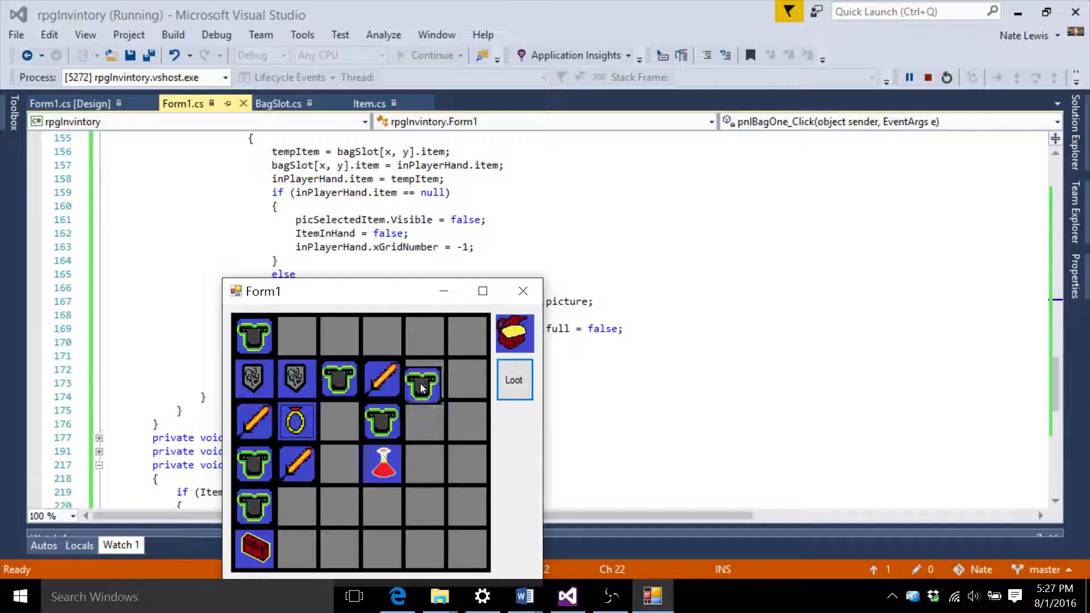
{"action": "left_click", "coordinate": [422, 379]}
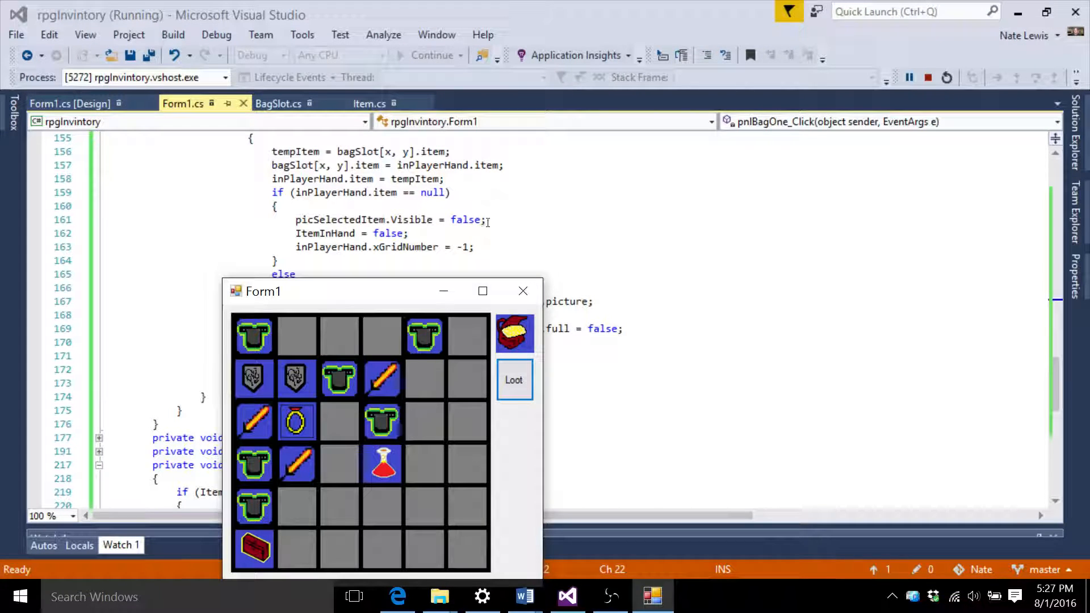
{"action": "left_click", "coordinate": [433, 338]}
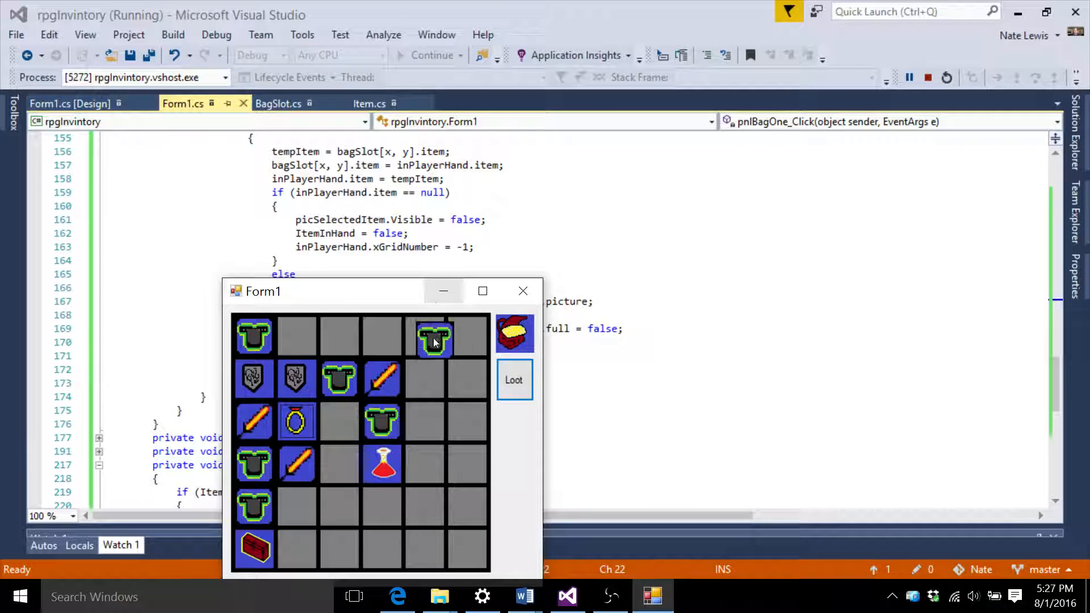
{"action": "left_click", "coordinate": [424, 337]}
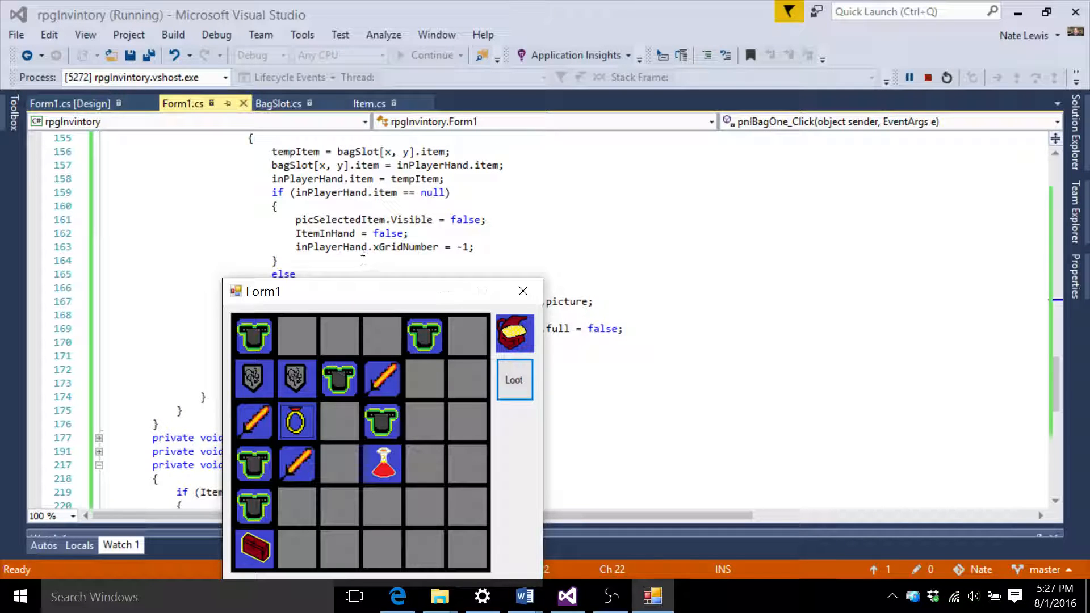
{"action": "mouse_move", "coordinate": [396, 247]}
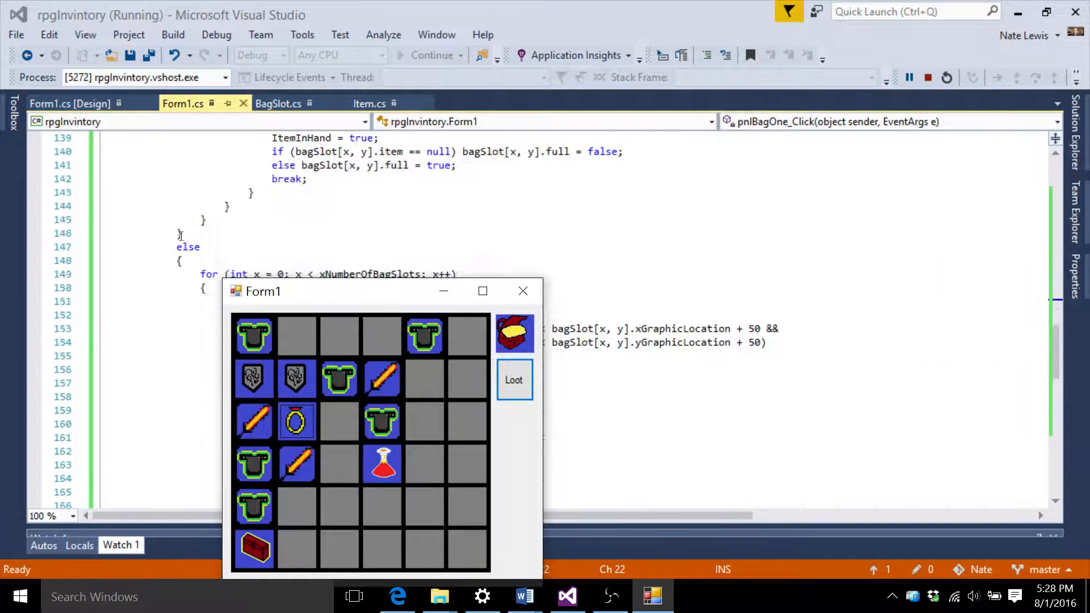
Step: Scroll Form1.cs to picSelectedItem_Click at line 227 and pick up a bag item
{"action": "scroll", "scroll_direction": "down", "scroll_amount": 3}
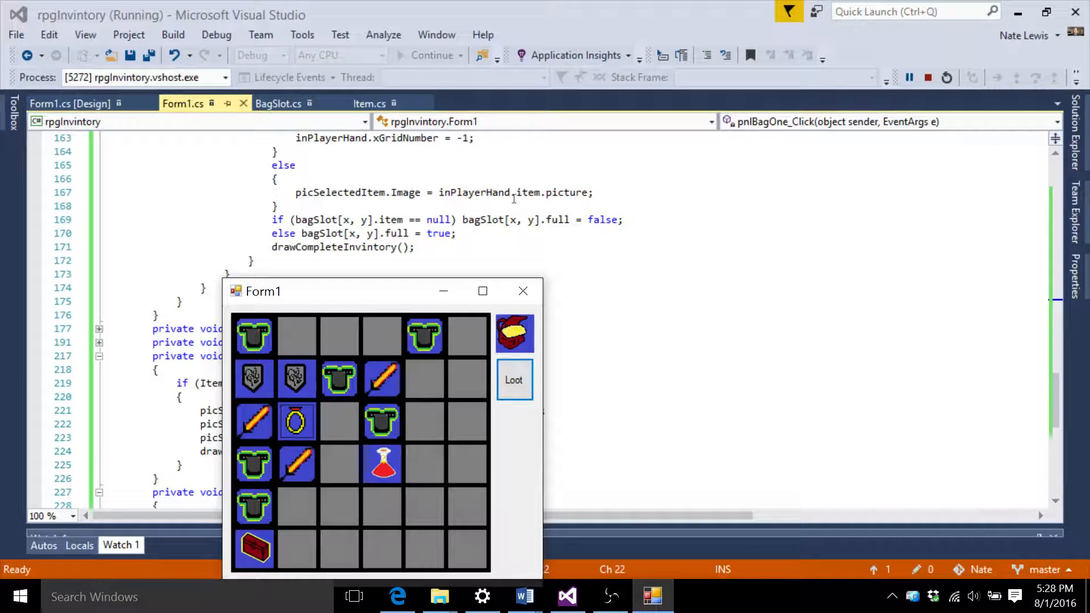
{"action": "left_click", "coordinate": [424, 335]}
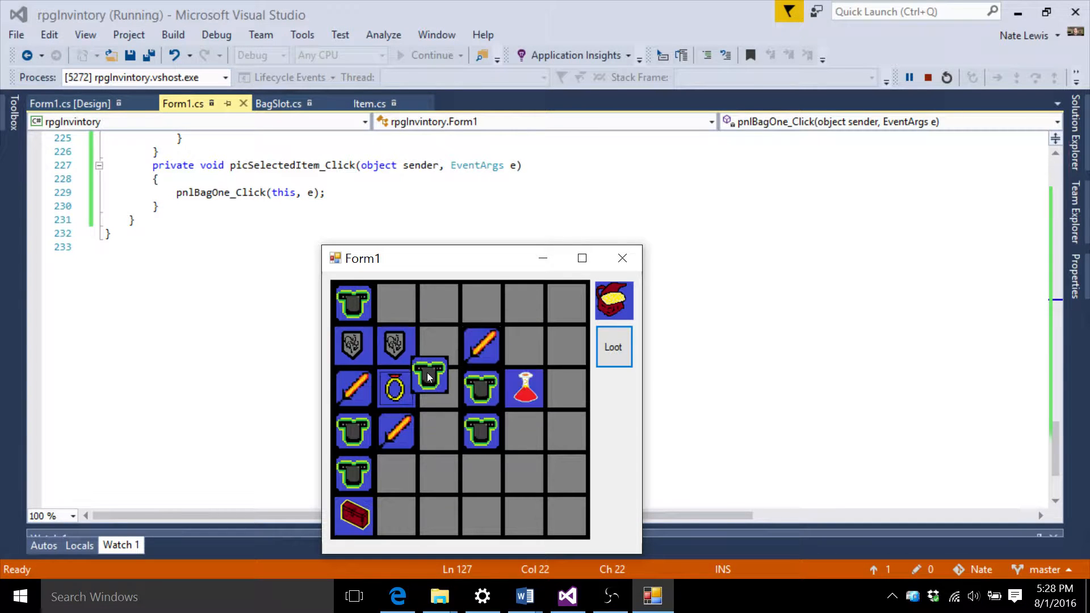
Step: Drop the armour into the second-row gap, then close Form1 to end debugging
{"action": "left_click", "coordinate": [430, 378]}
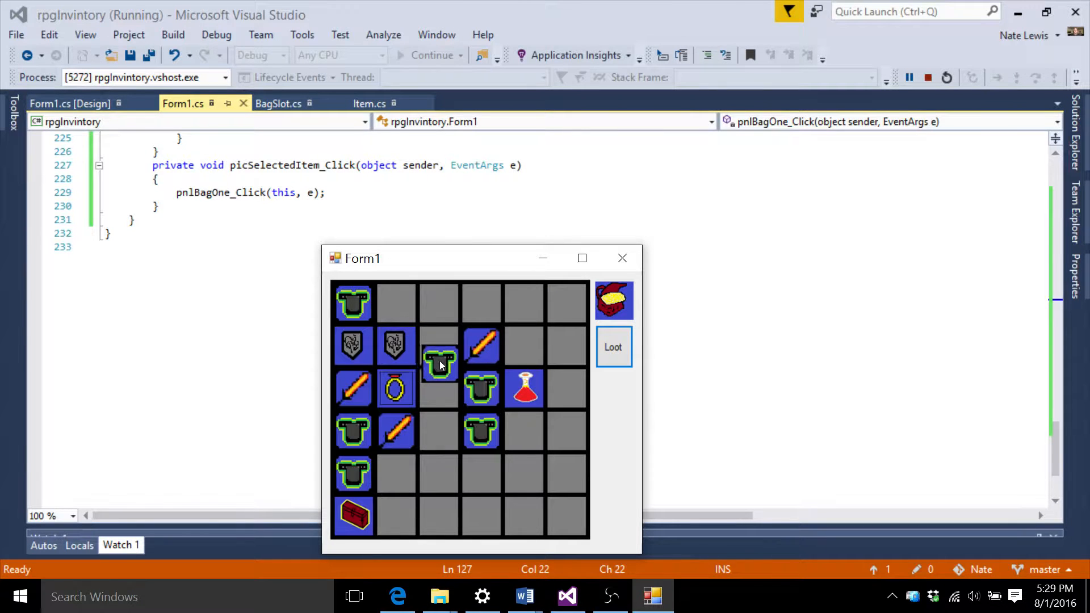
{"action": "left_click", "coordinate": [439, 365]}
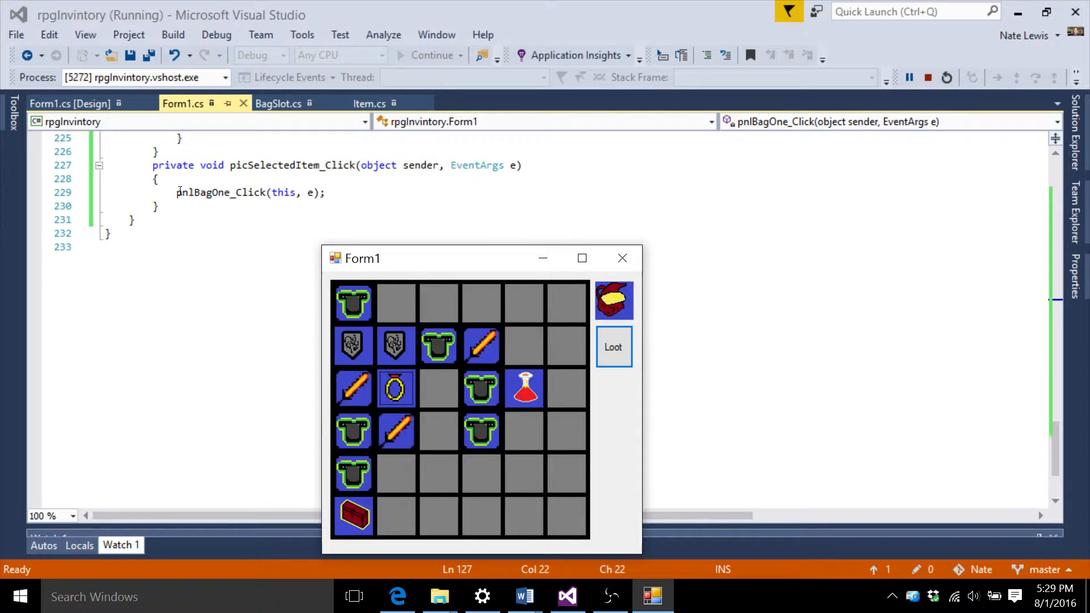
{"action": "left_click", "coordinate": [622, 257]}
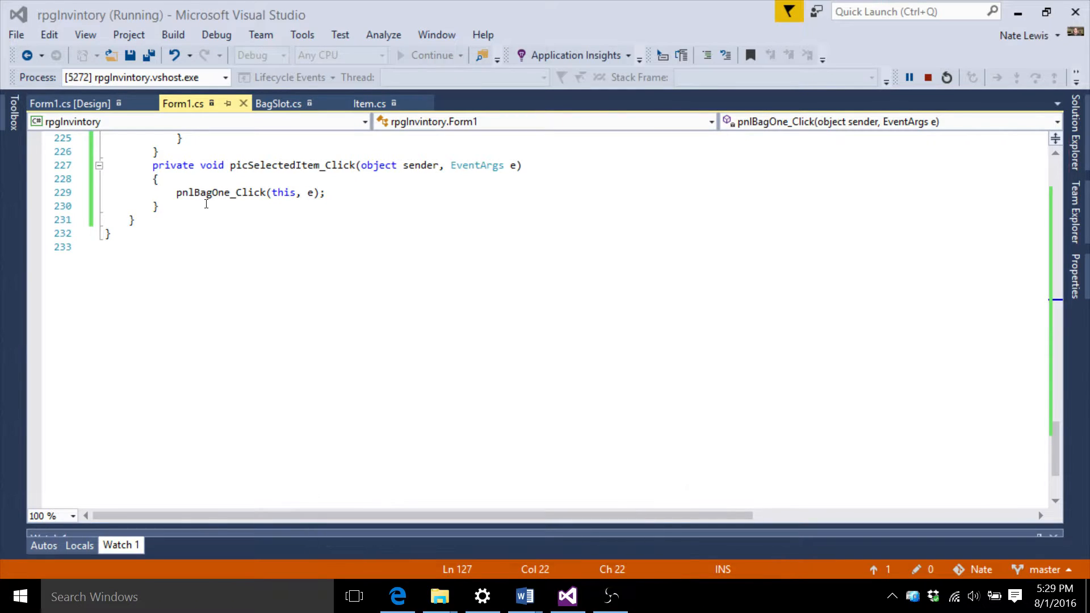
{"action": "left_click", "coordinate": [926, 77]}
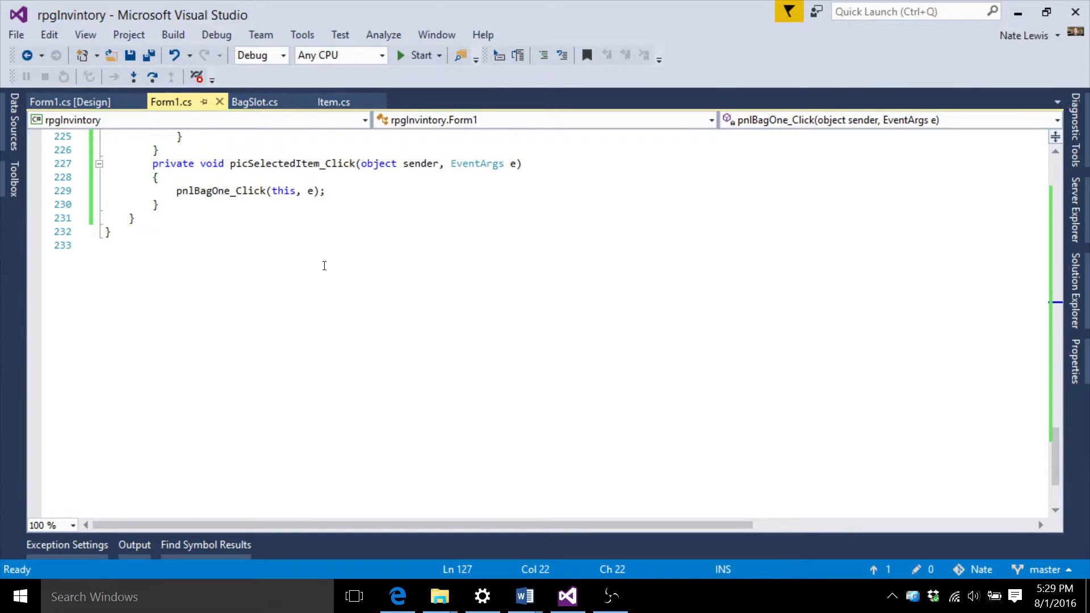